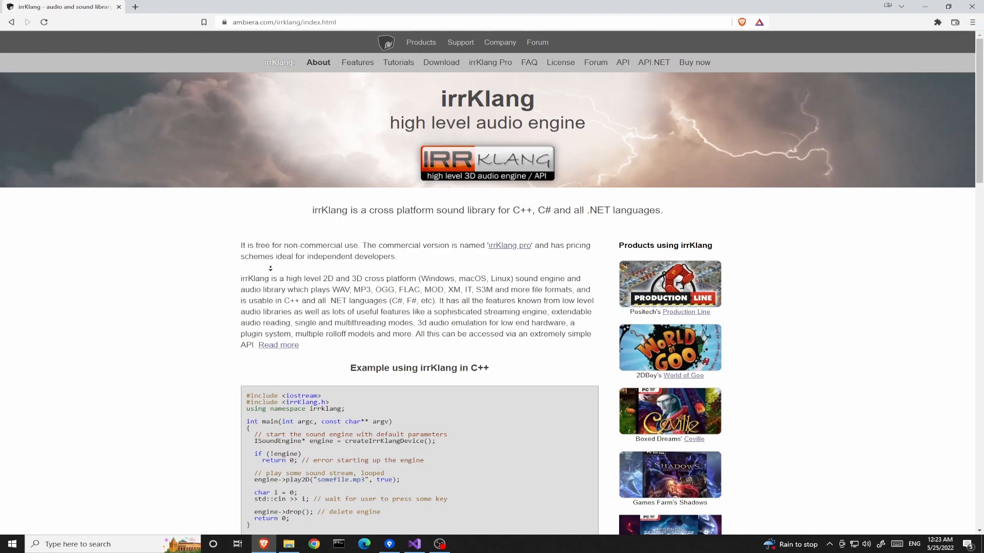
Browse the irrKlang site, then open the License page and its irrKlang Pro pricing page.
scroll(down, 3)
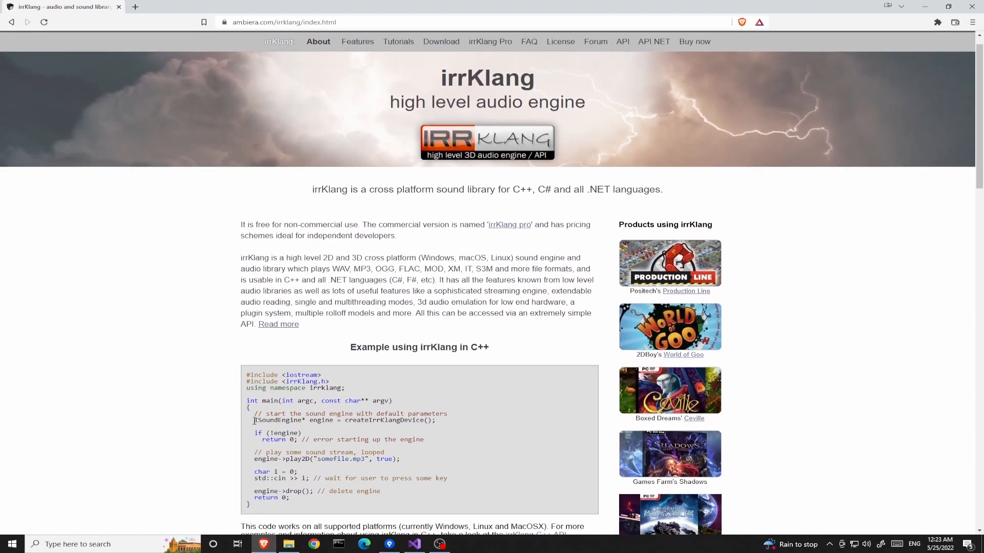
drag(252, 413, 437, 421)
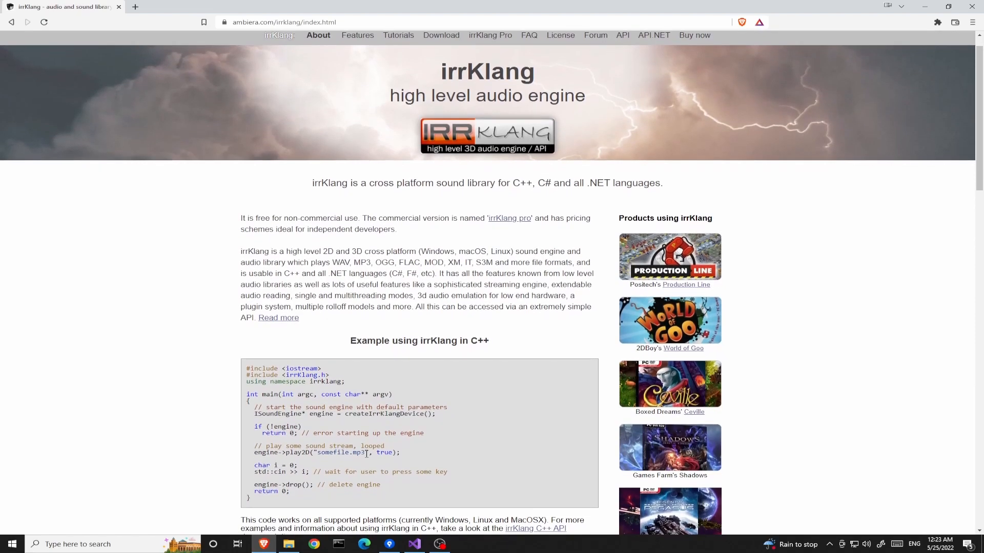
mouse_move(547, 331)
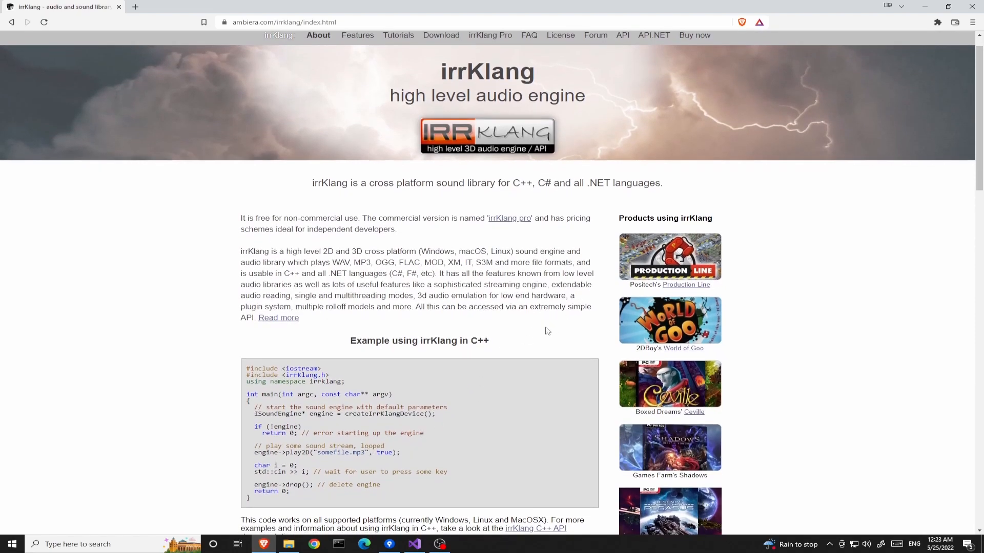
scroll(down, 3)
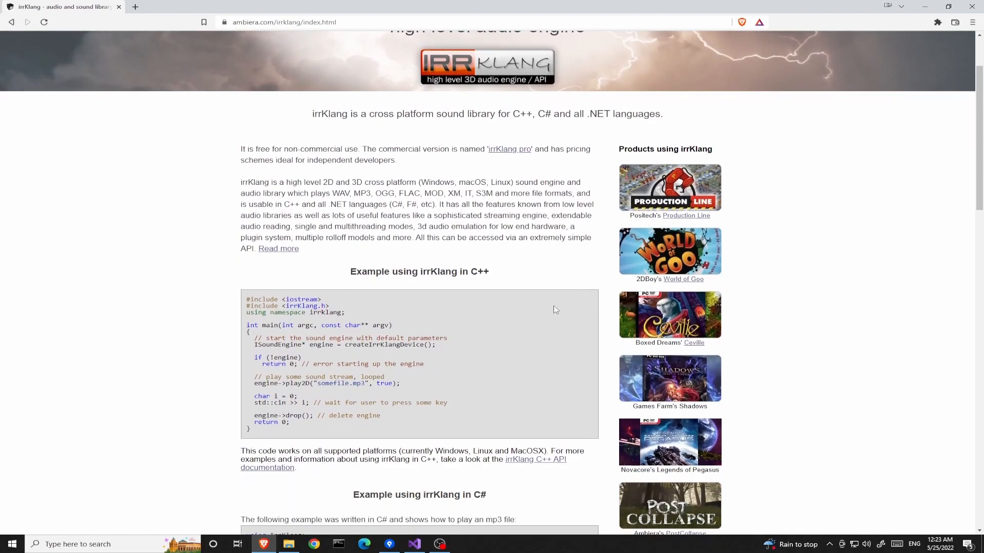
scroll(down, 3)
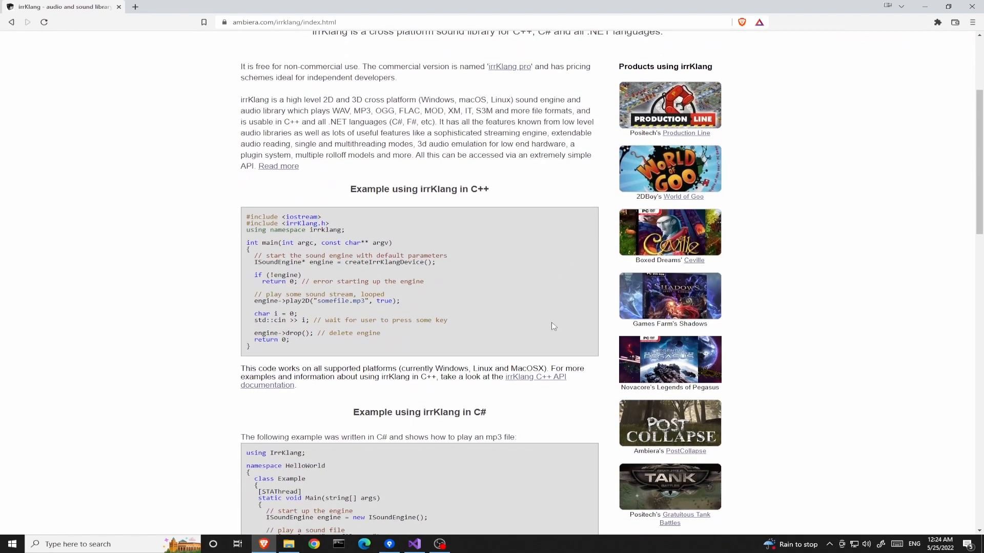
scroll(up, 3)
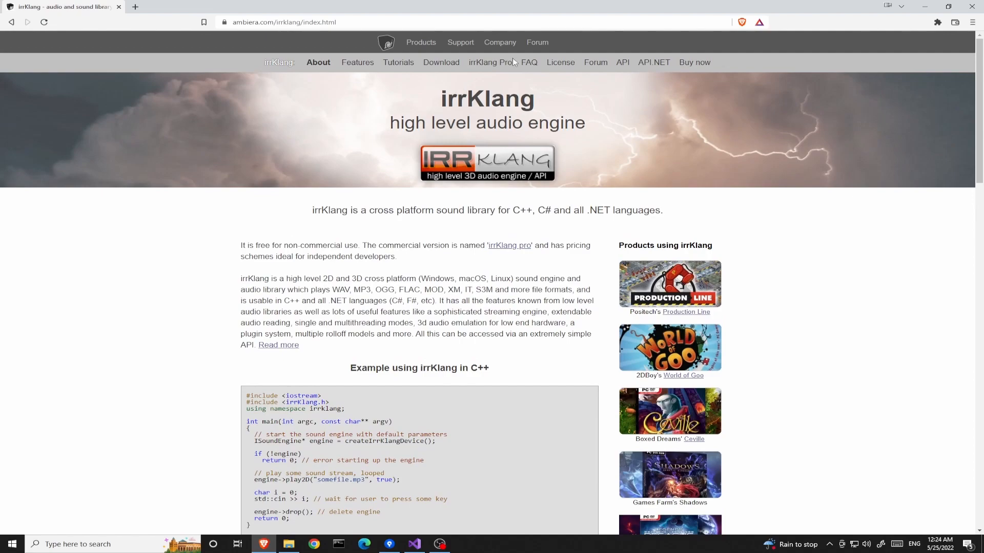
mouse_move(567, 64)
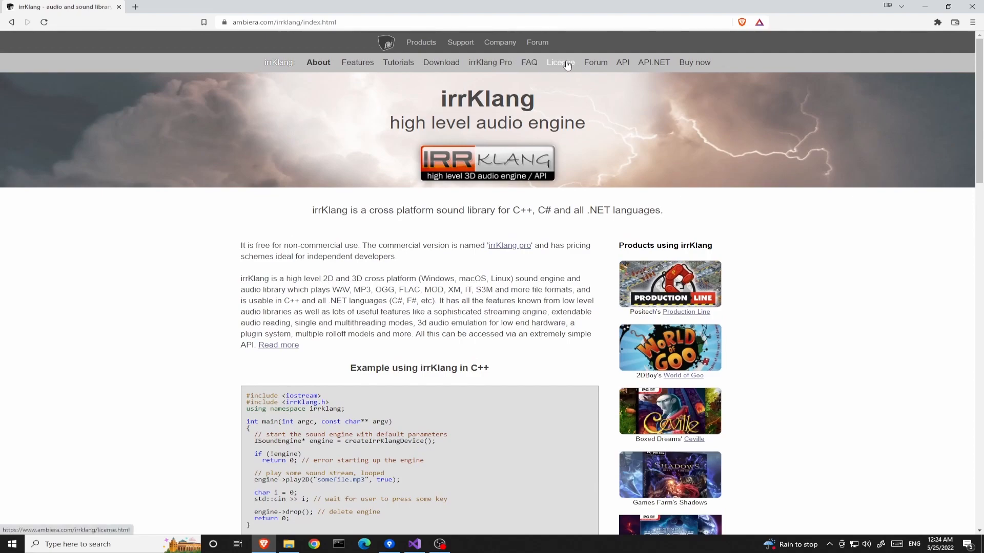
click(559, 62)
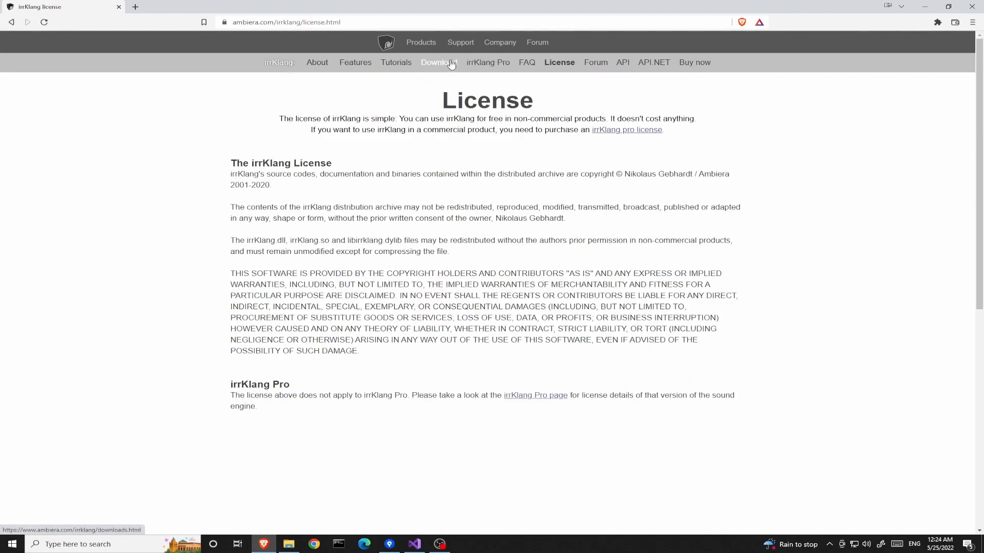
click(489, 62)
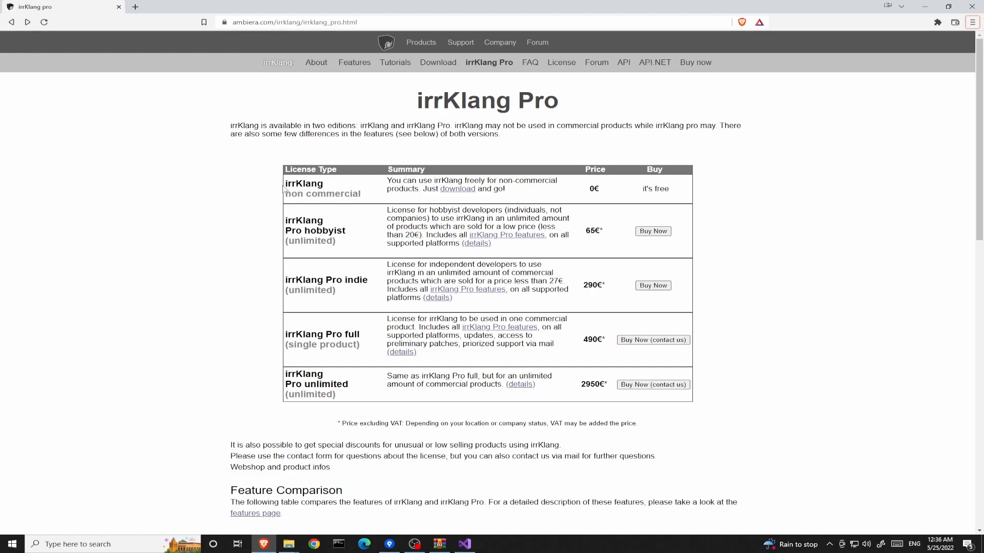
mouse_move(350, 192)
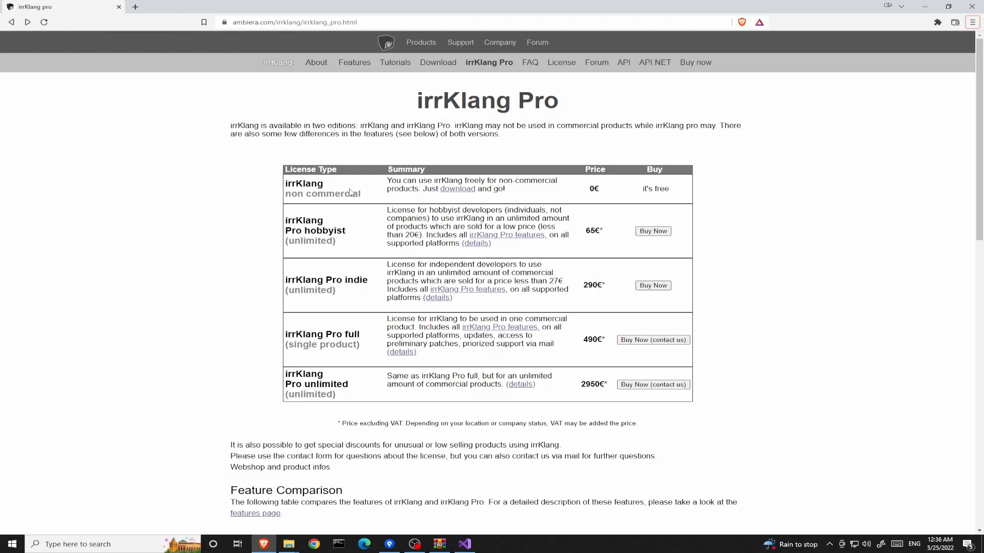
mouse_move(377, 191)
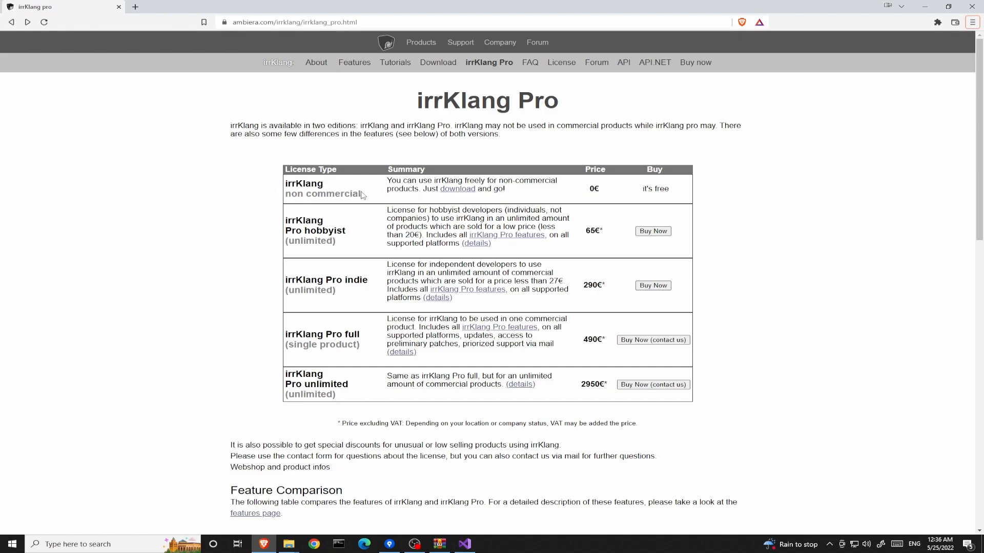
mouse_move(458, 189)
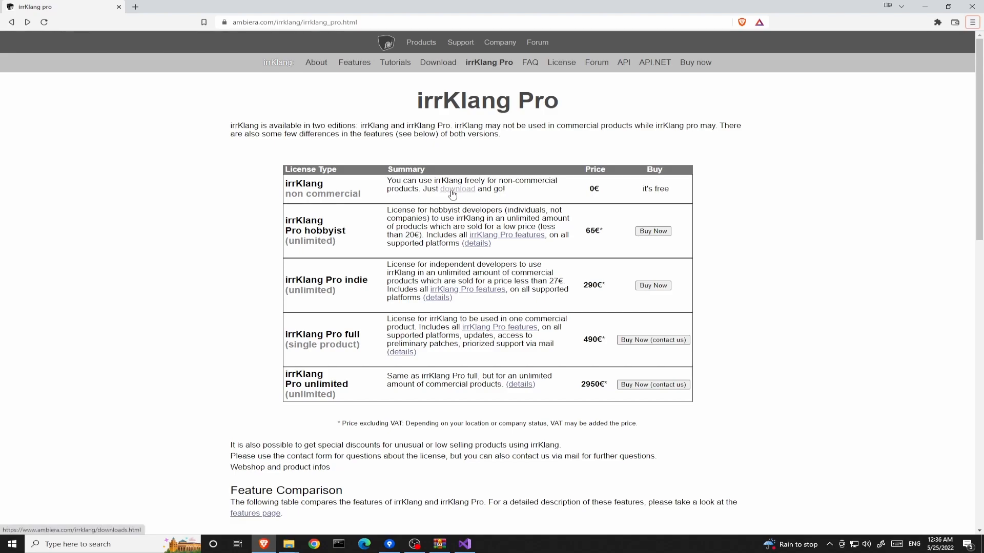
Download irrKlang 1.6 (64bit) from the downloads page and open the zip.
click(457, 189)
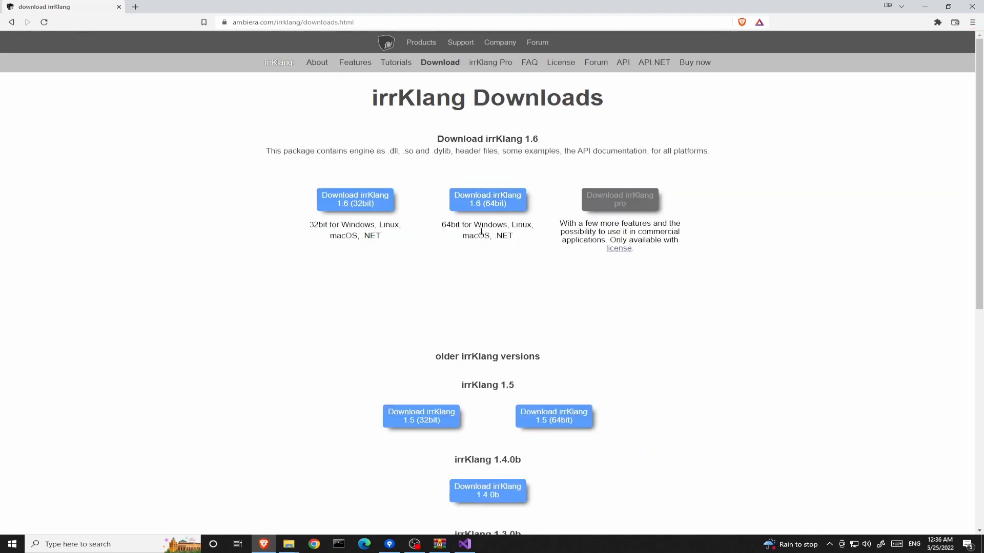
mouse_move(489, 219)
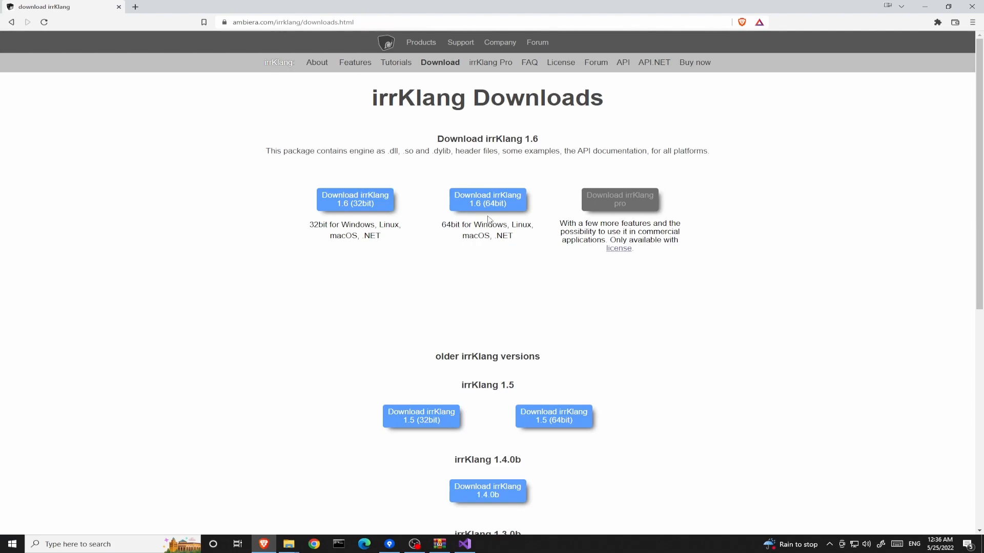
mouse_move(494, 313)
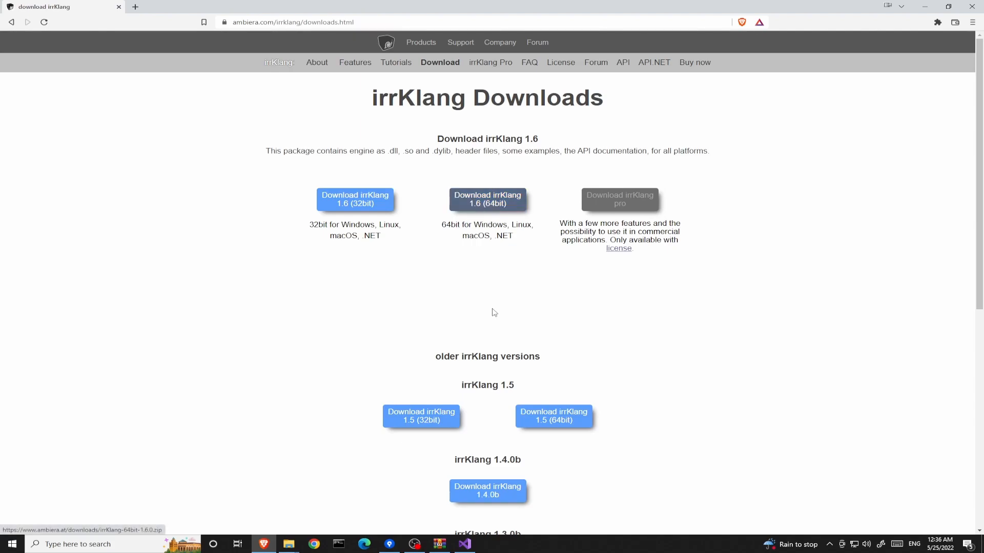
click(487, 198)
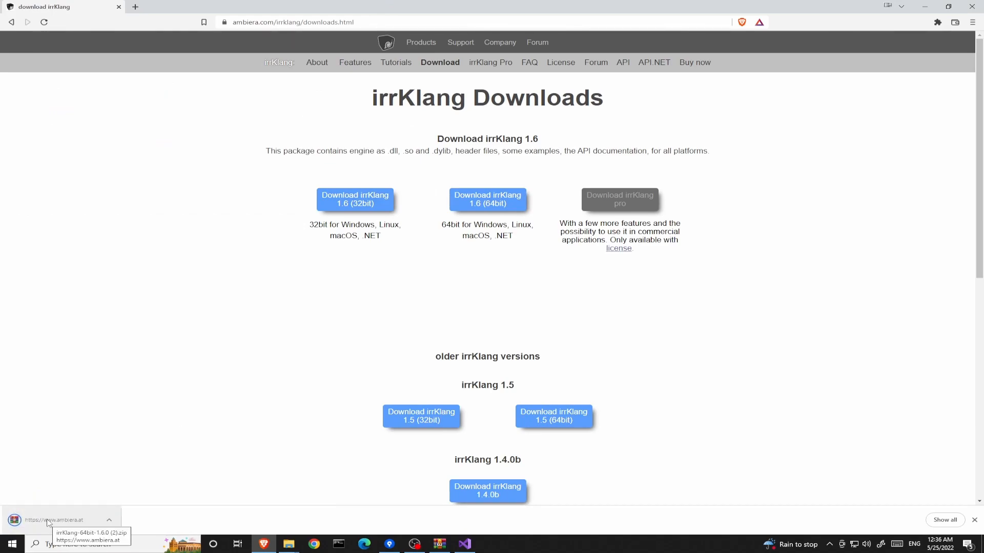
click(57, 520)
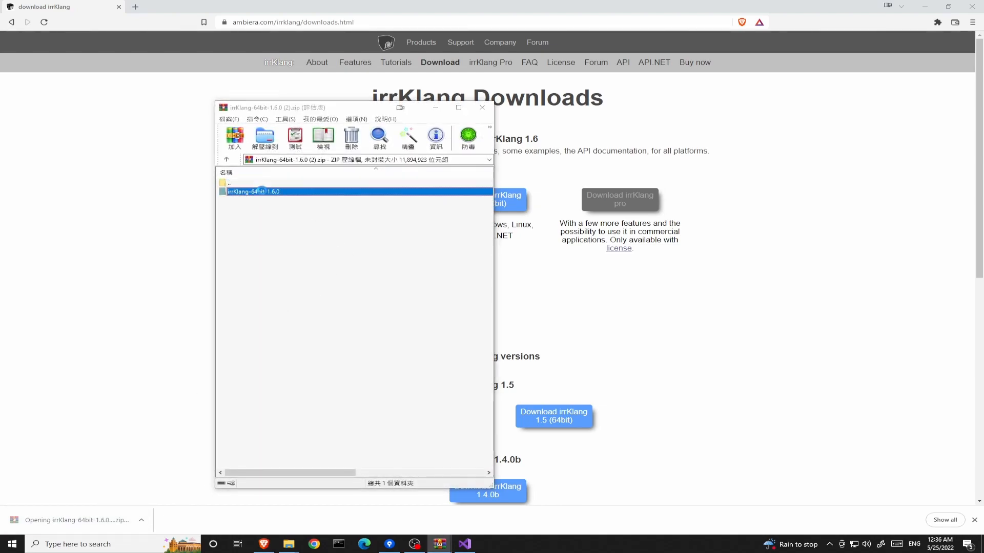
Open the archive's irrKlang-64bit-1.6.0 folder and select its lib folder.
double_click(252, 191)
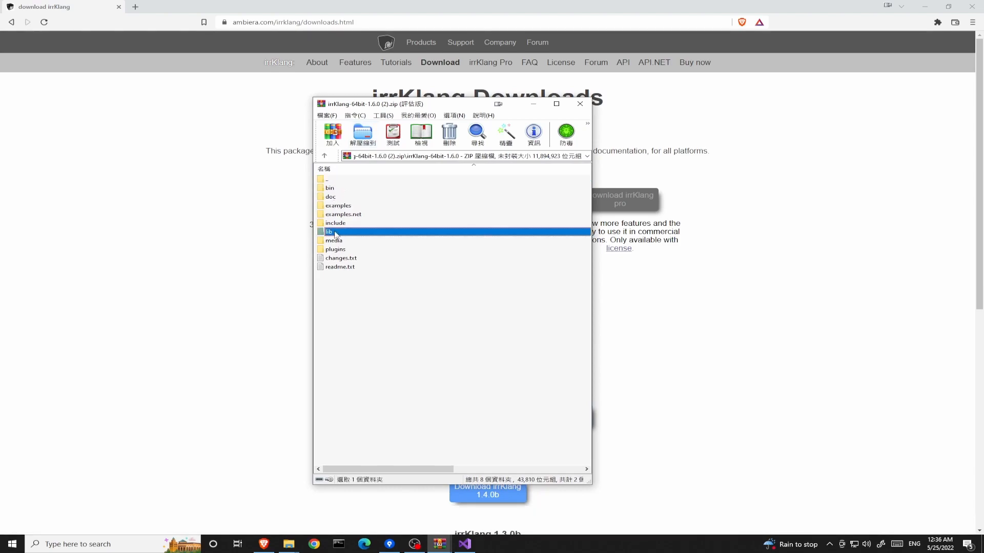
click(335, 222)
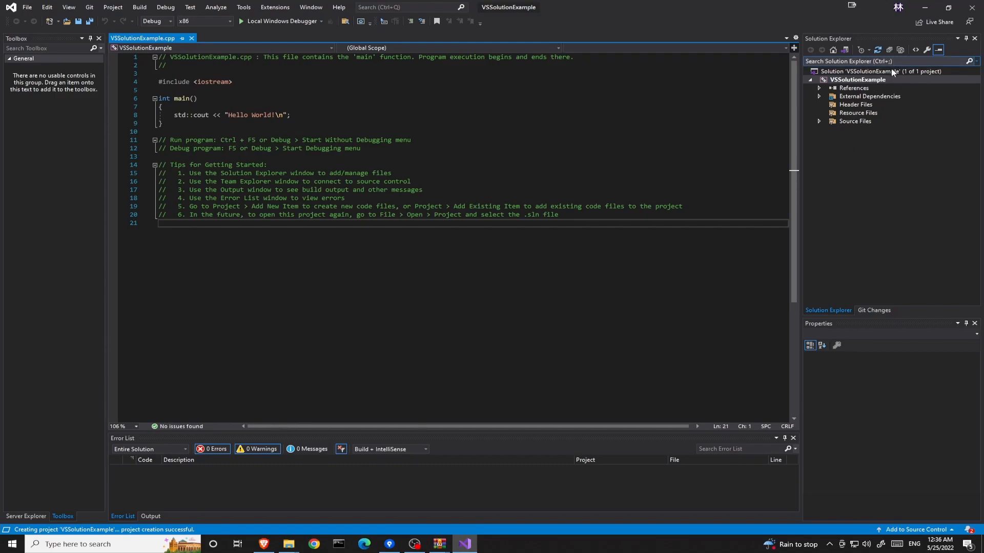
Select Solution 'VSSolutionExample' in Solution Explorer and bring up its context menu.
click(879, 71)
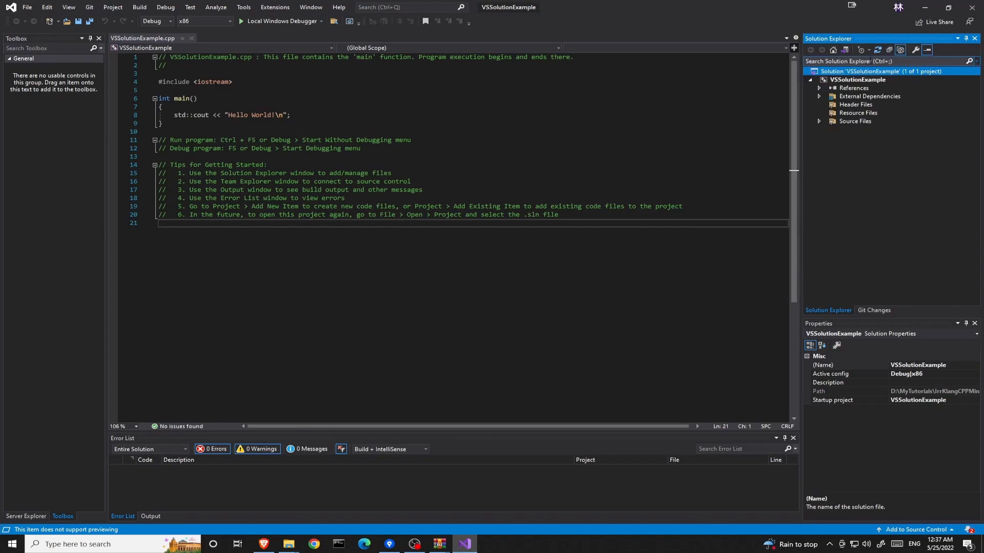
right_click(880, 71)
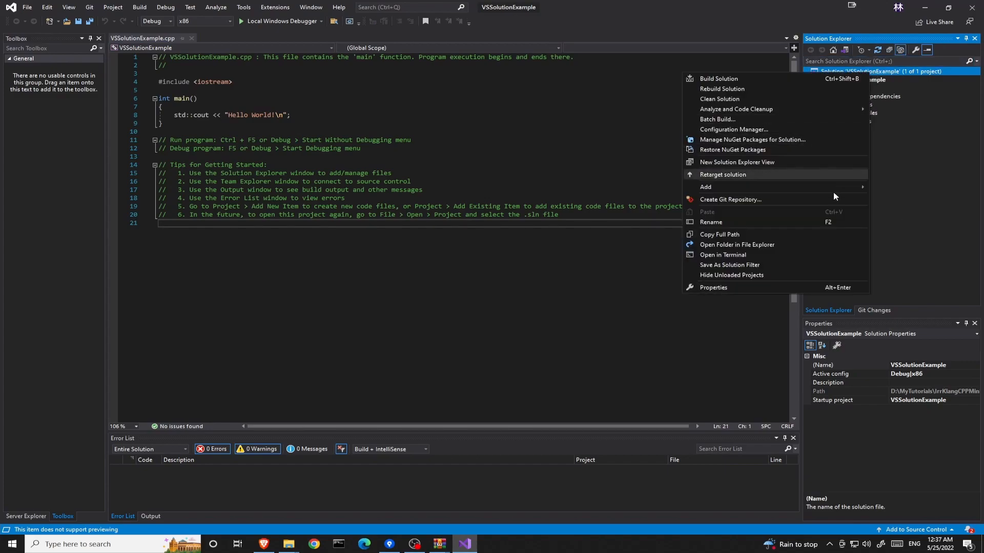
In the solution folder, create 'externals' with 'libs' and 'includes' subfolders, then open includes.
click(736, 244)
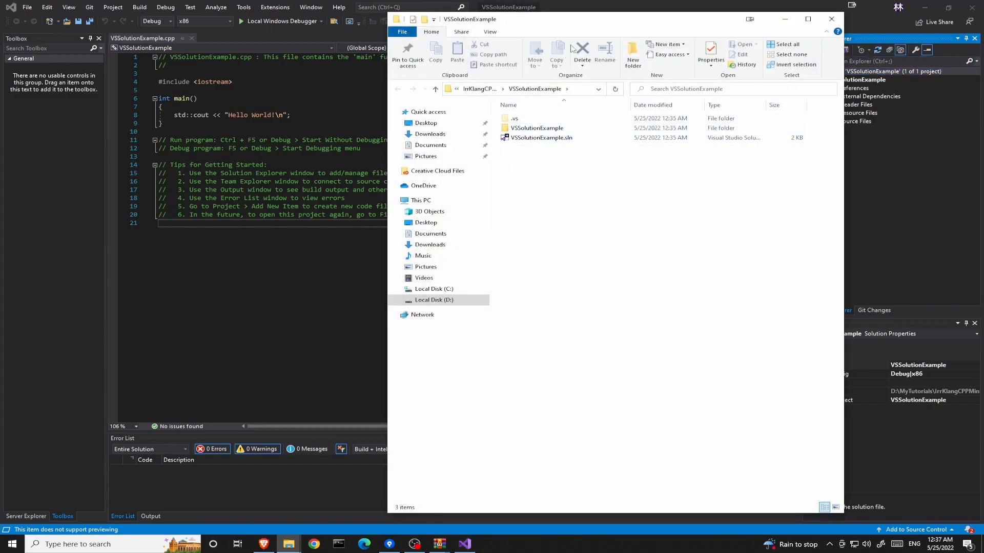
click(633, 53)
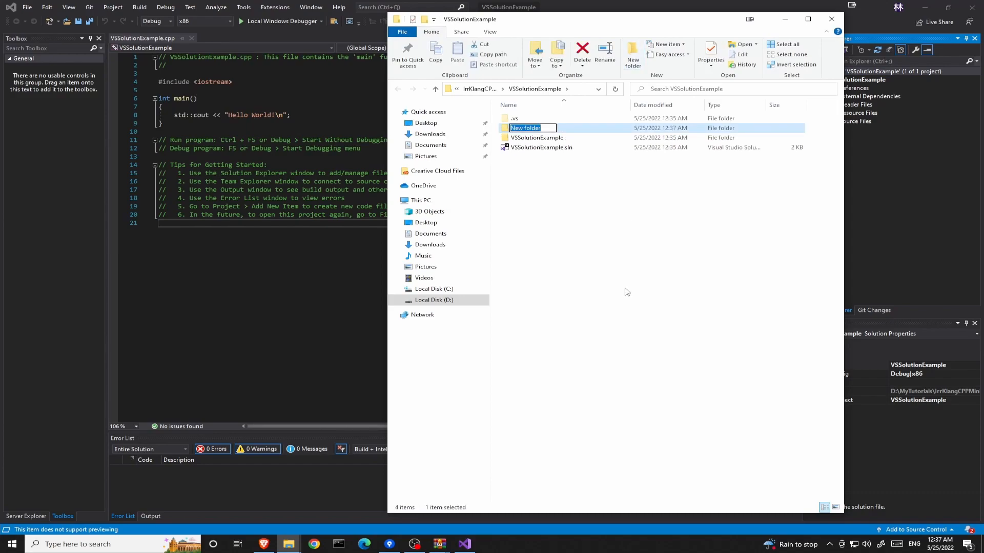
text(externals)
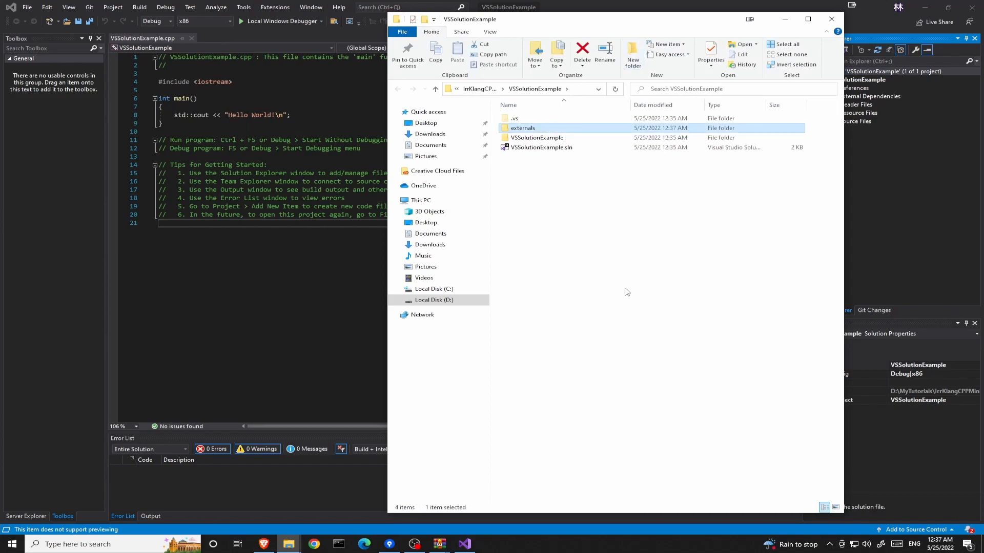
double_click(523, 128)
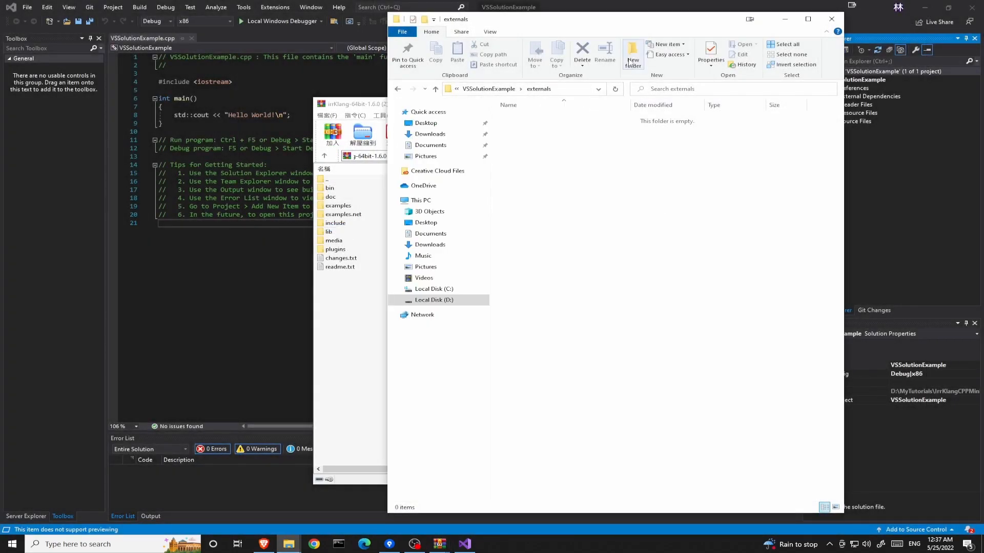
click(632, 51)
text(libs)
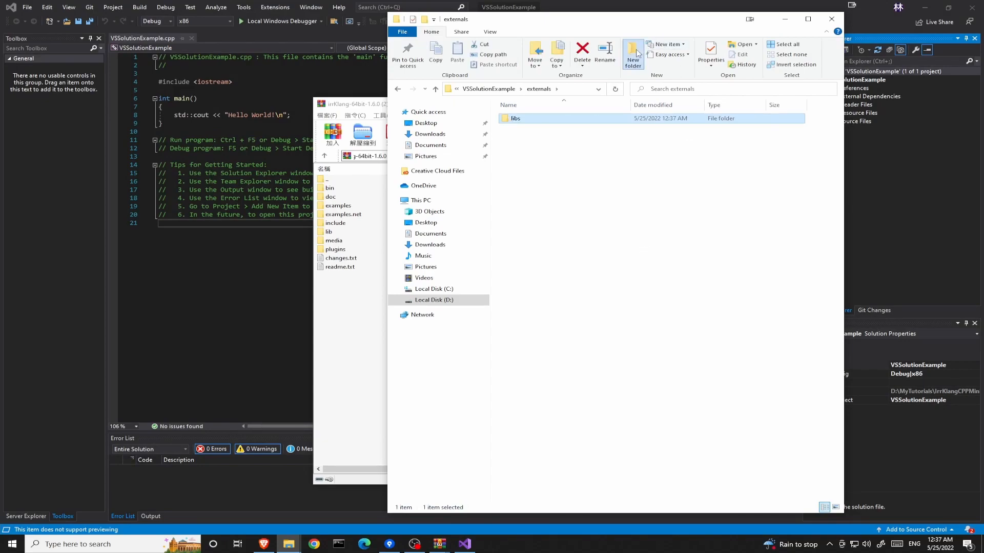
click(633, 51)
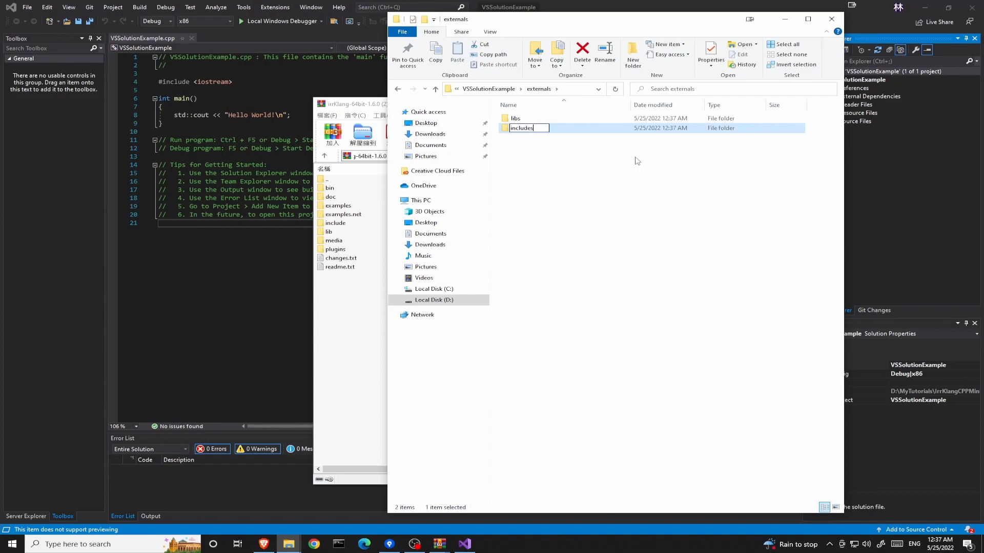
double_click(520, 127)
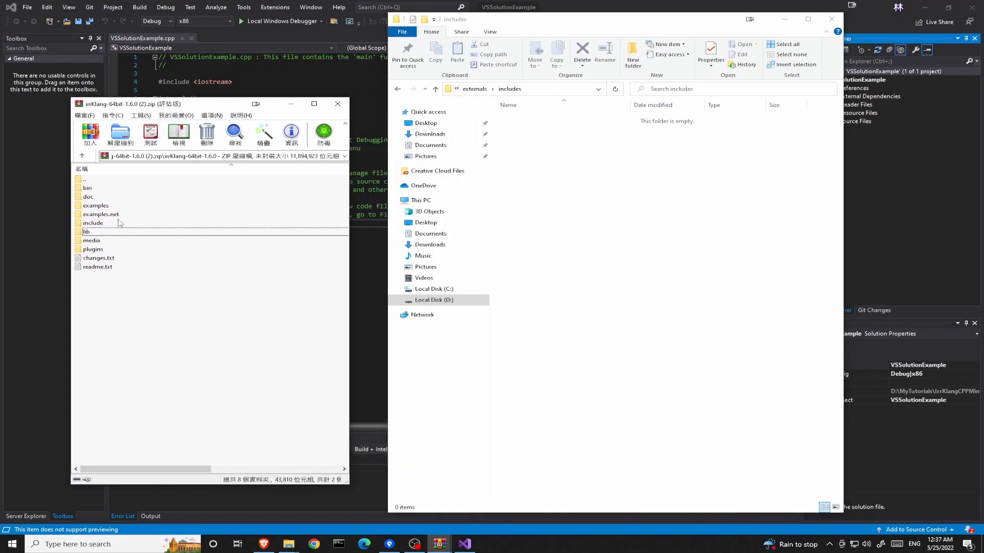
Browse the archive's include and lib folders, then open Win64-visualStudio.
double_click(92, 223)
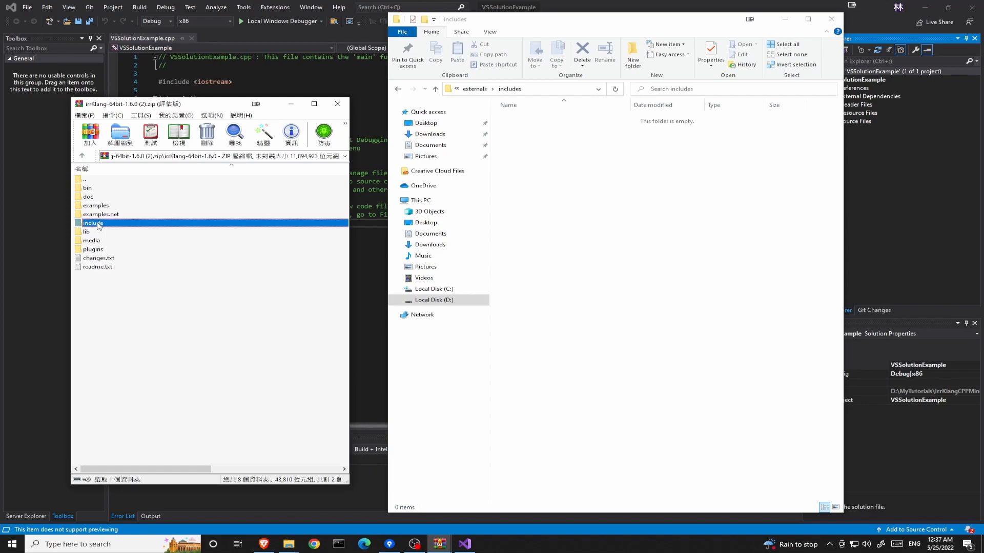
double_click(93, 223)
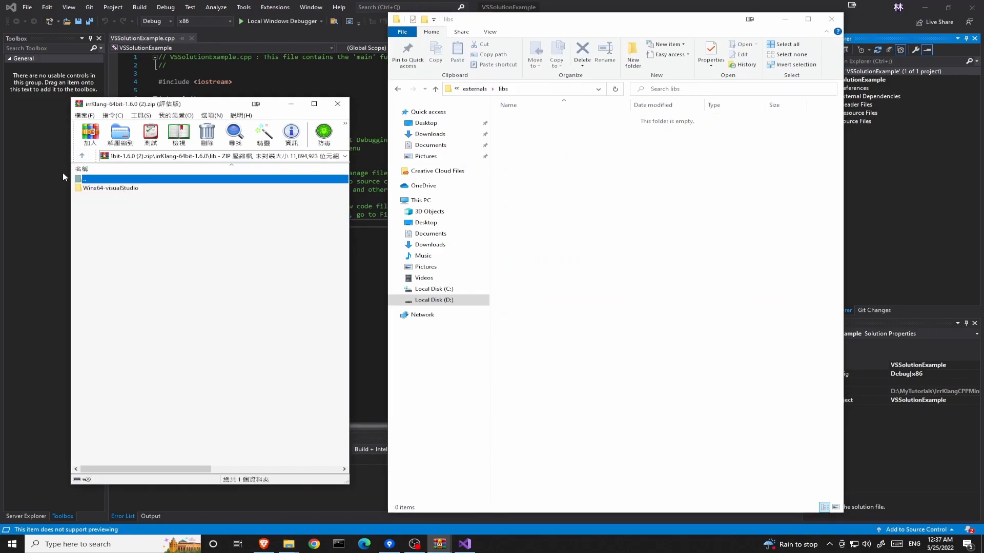
mouse_move(113, 193)
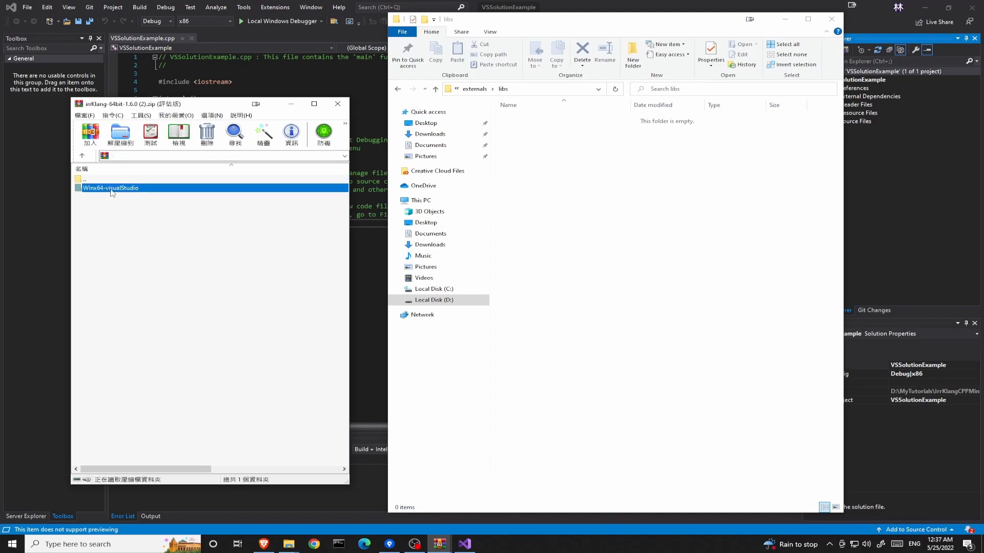
double_click(110, 188)
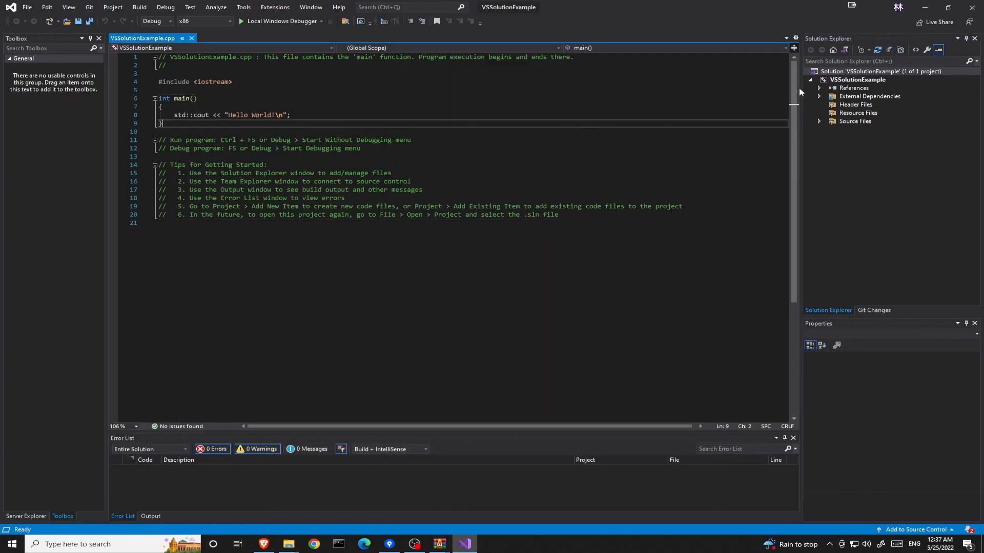
Open VSSolutionExample's property pages at VC++ Directories and open the Include Directories dropdown.
right_click(857, 79)
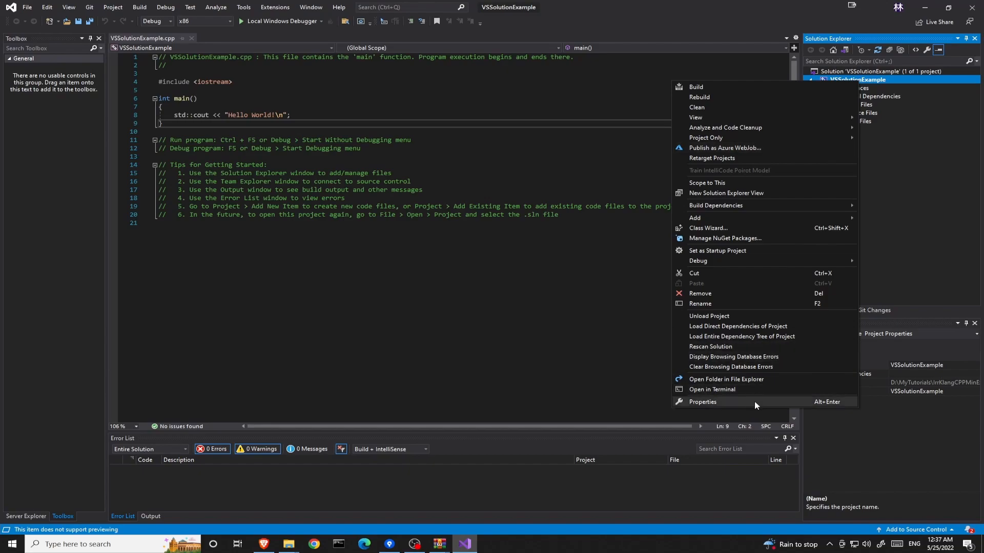
click(702, 402)
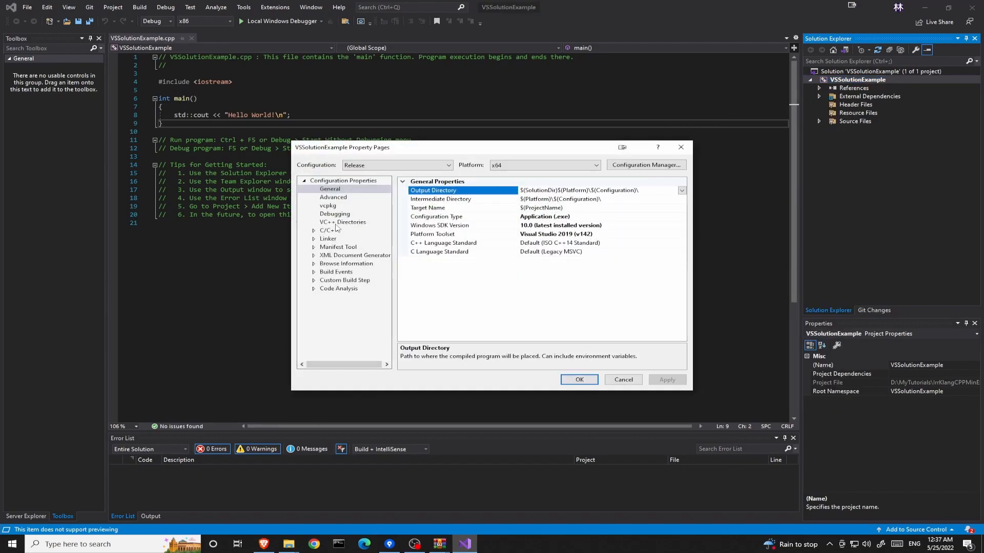
click(343, 222)
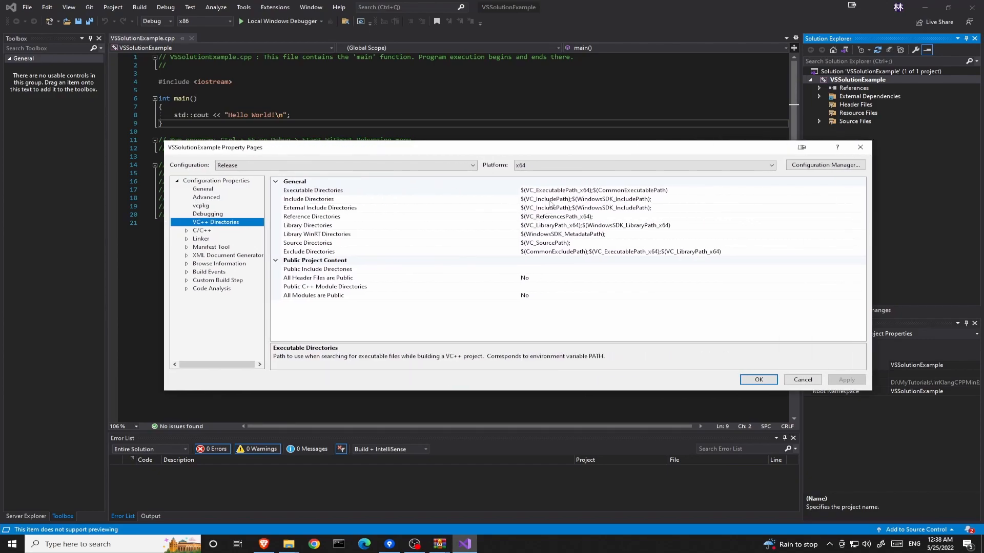
click(308, 199)
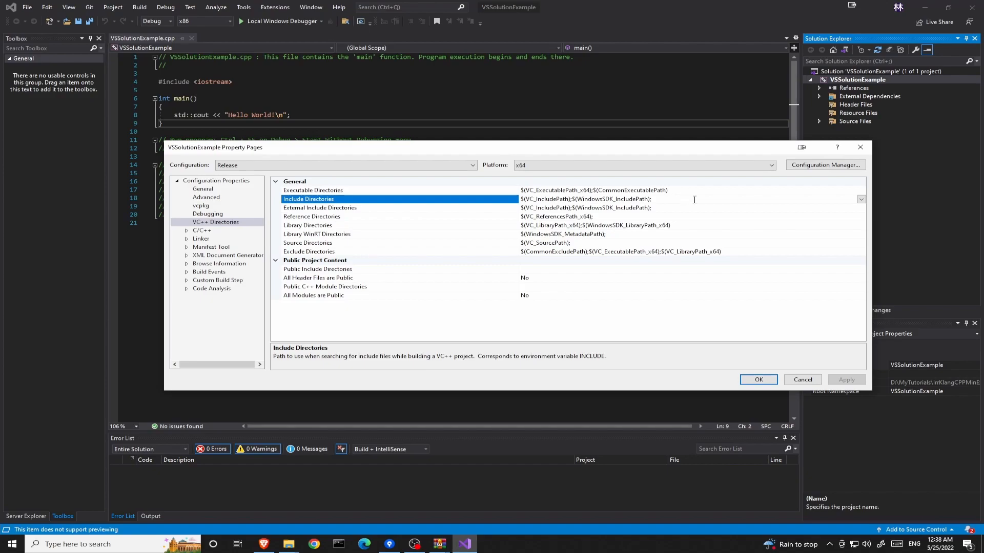
click(861, 199)
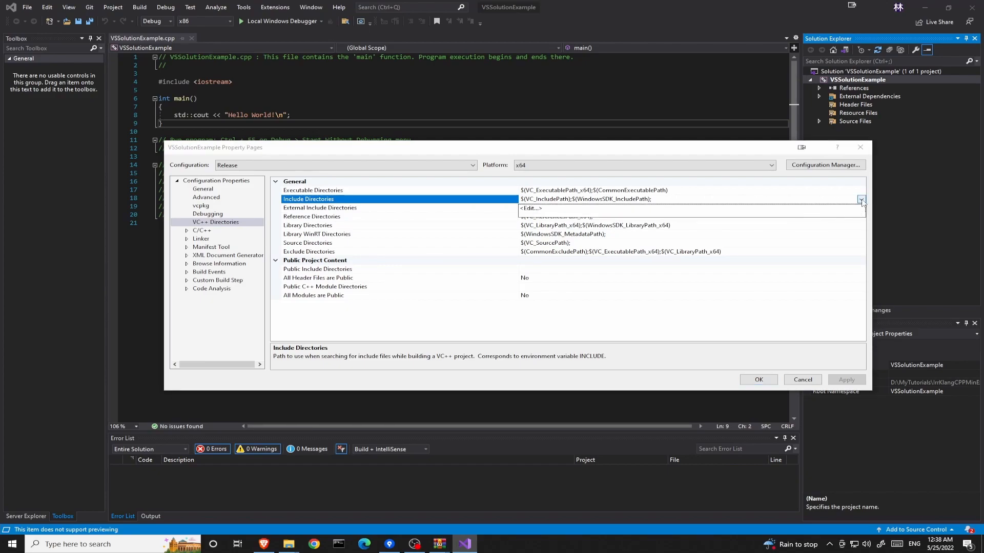
Add $(SolutionDir)\externals\includes as an include directory and confirm with OK.
click(530, 208)
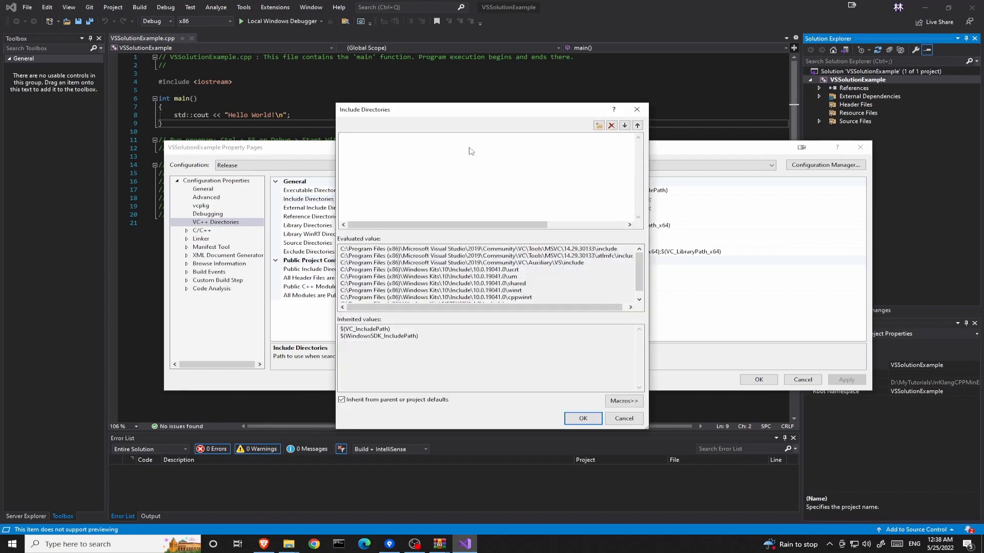
click(459, 141)
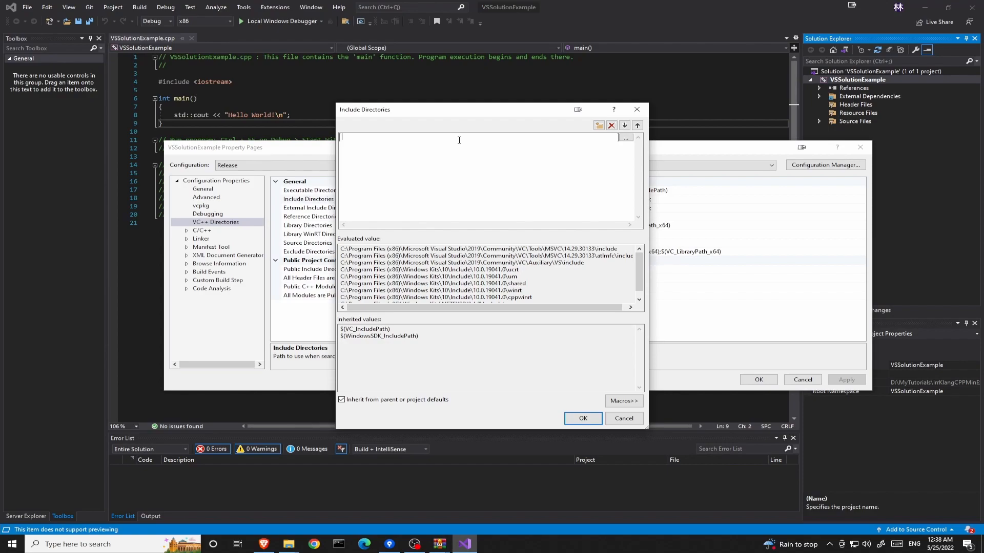
text($(Sol)
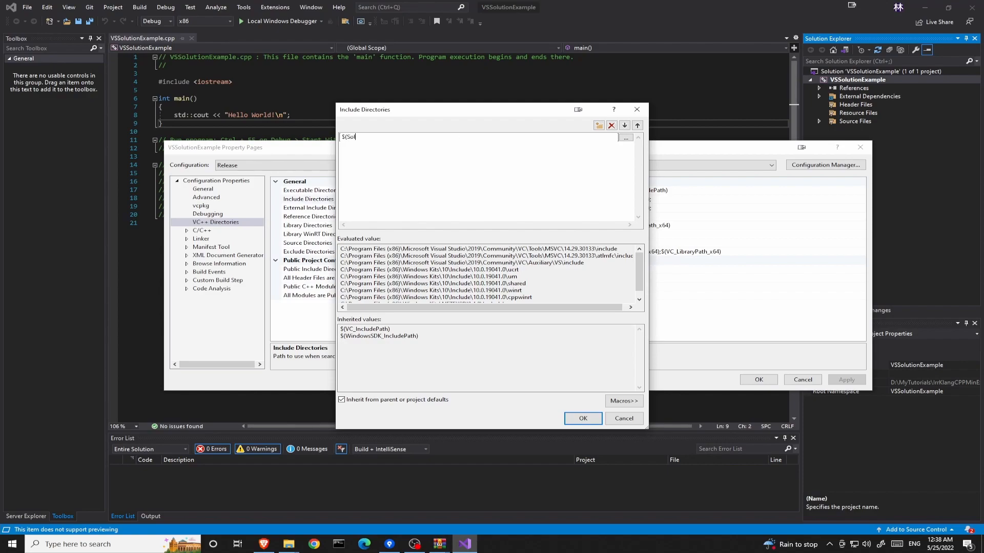
text(ution)
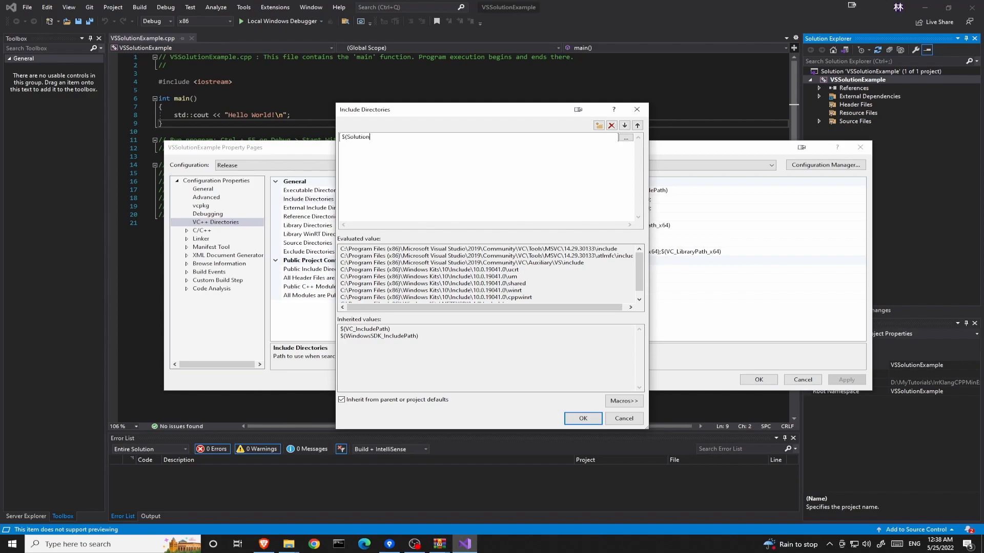
text(Dir))
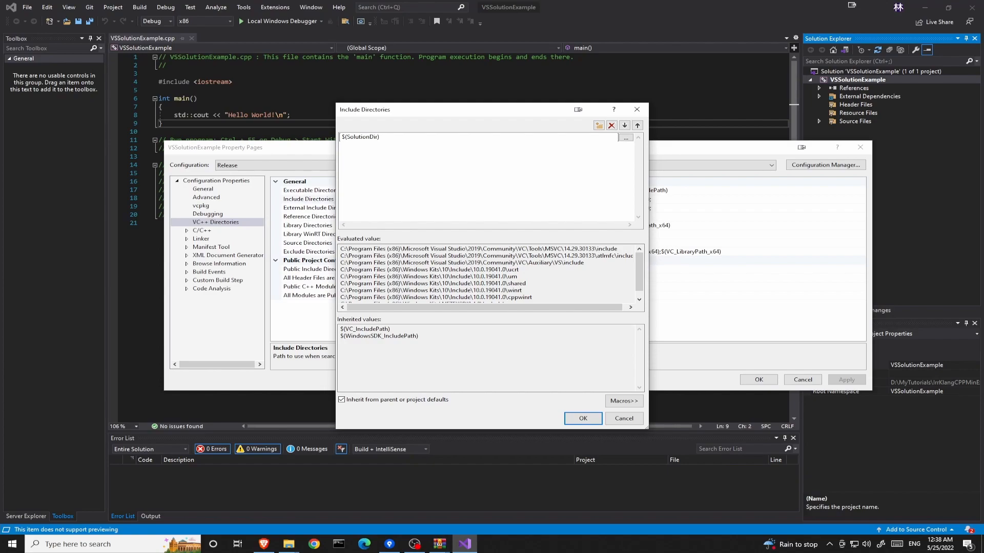
text(\)
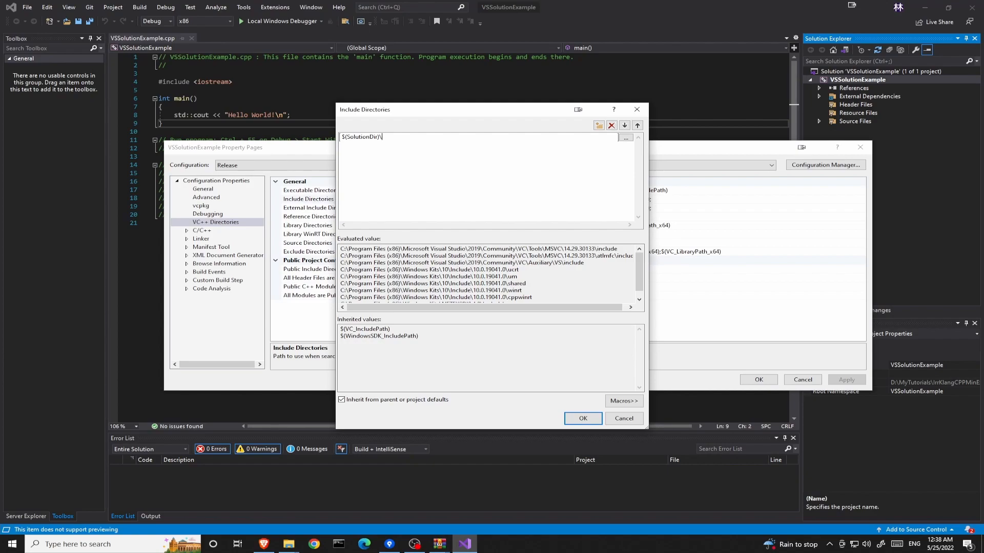
text(externals\includes)
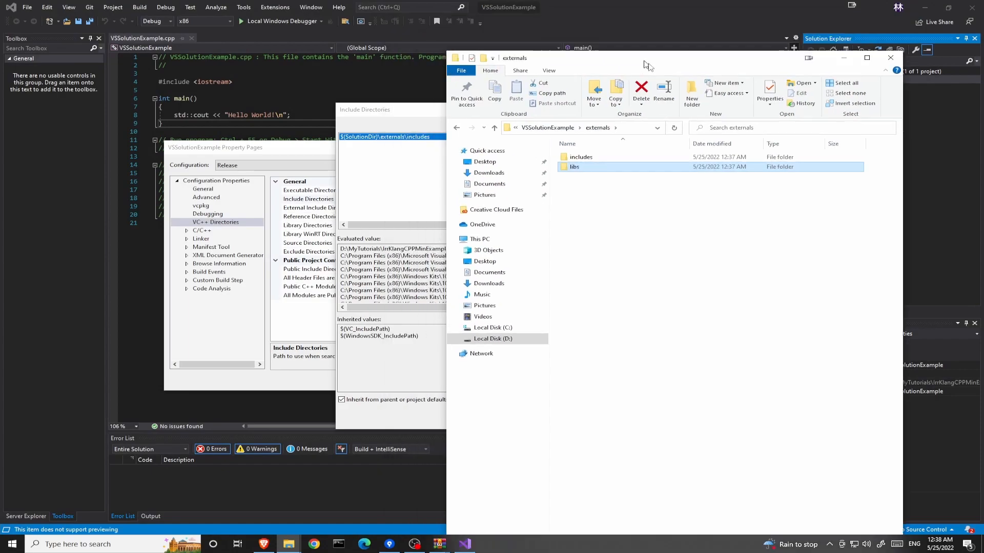
double_click(581, 157)
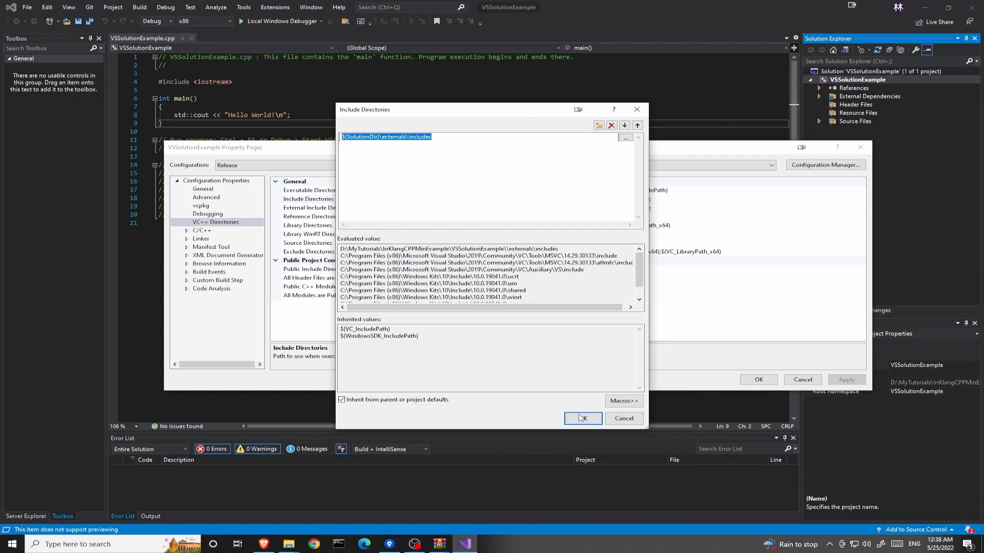
click(583, 419)
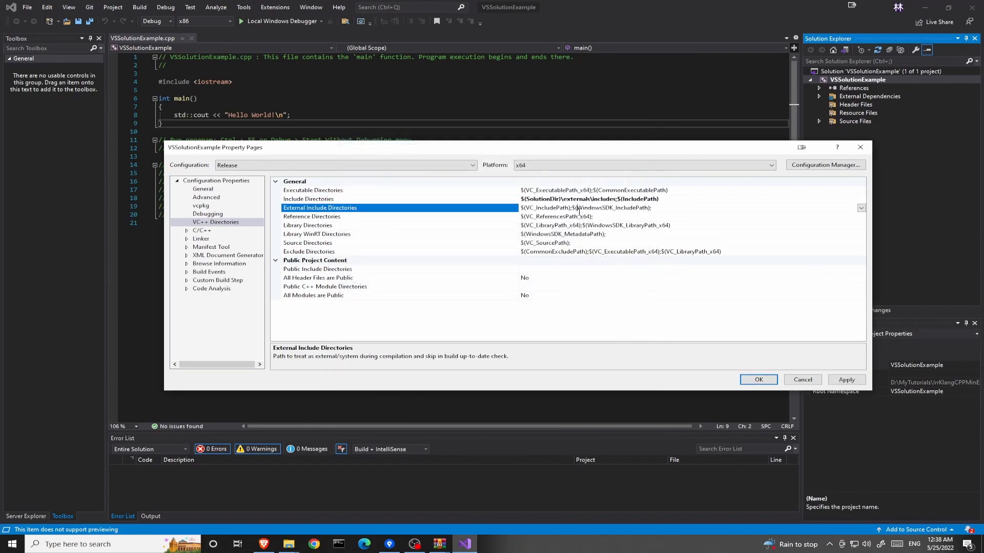
Add $(SolutionDir)\externals\libs to Library Directories and confirm with OK.
click(307, 225)
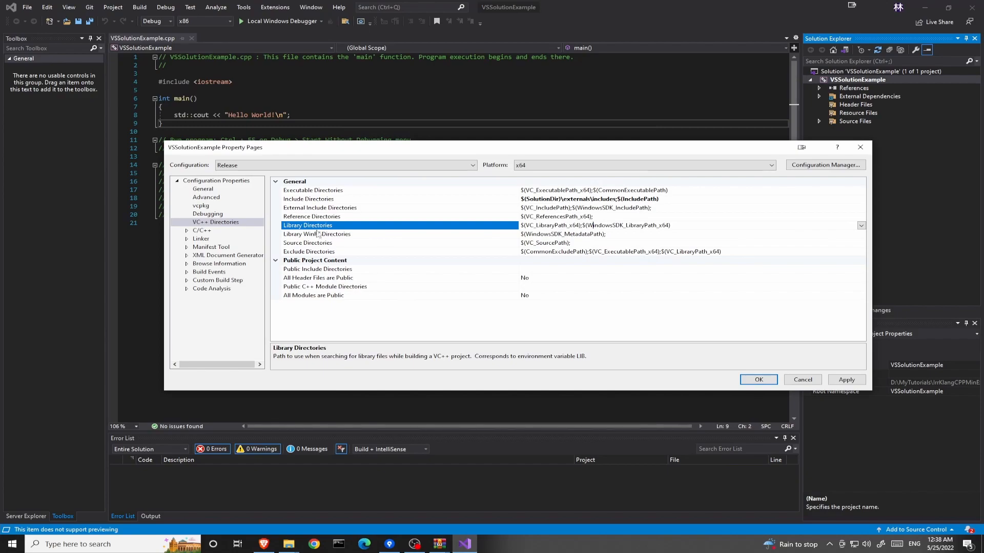
click(861, 225)
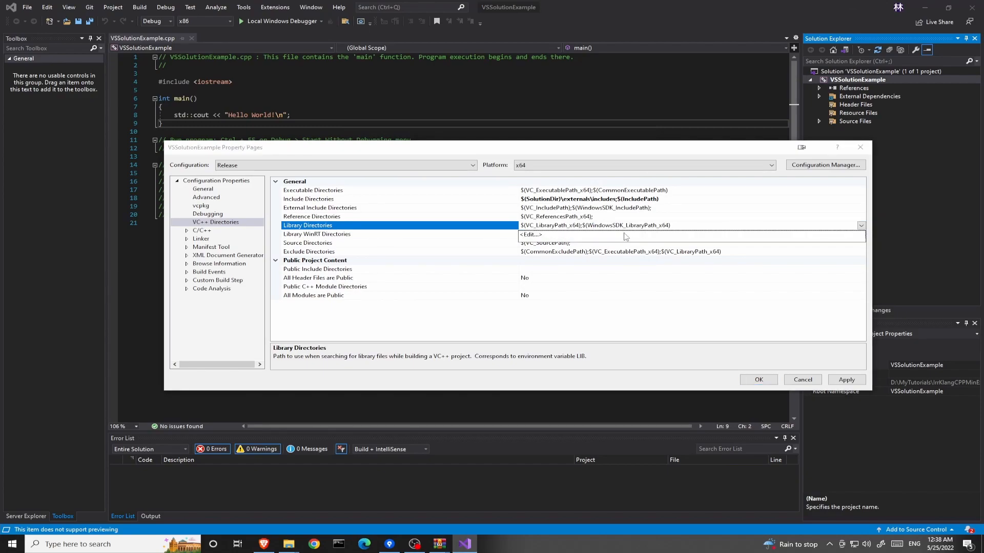
click(530, 234)
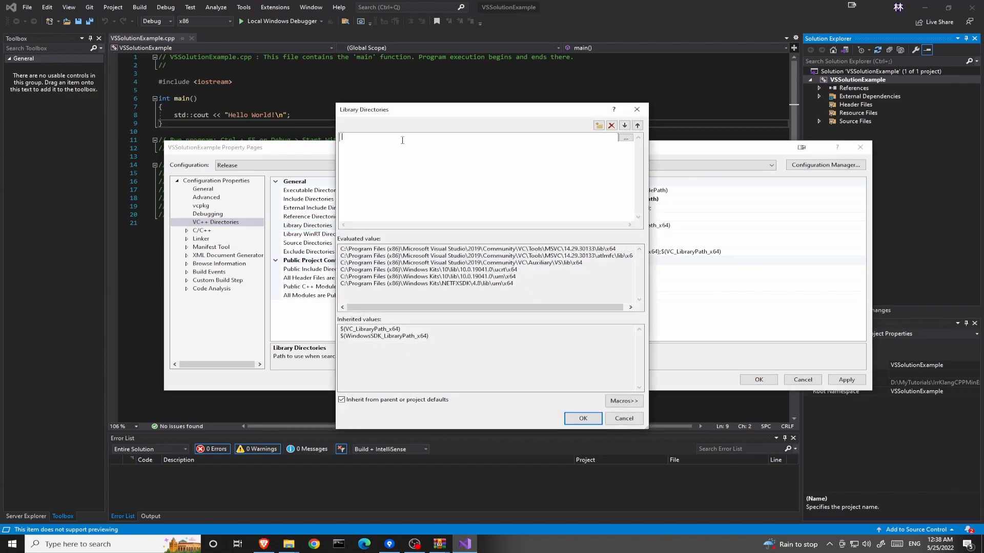
text($(SolutionDir)
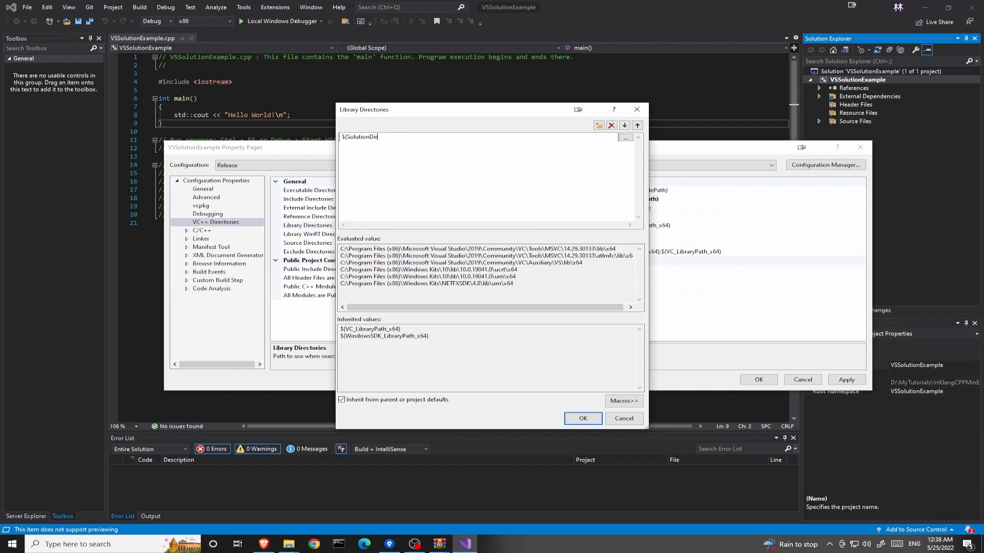
text()\)
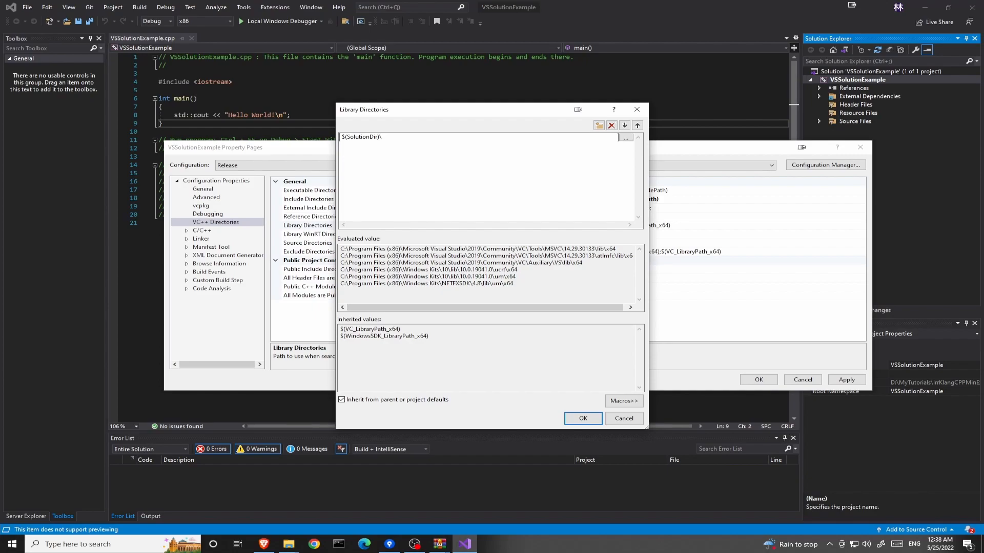
text(externals\libs)
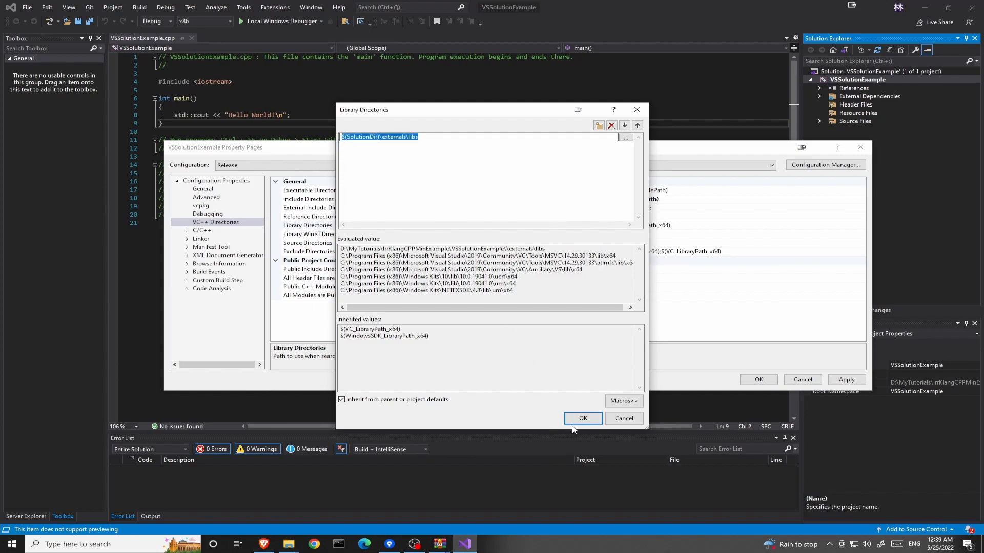
click(582, 419)
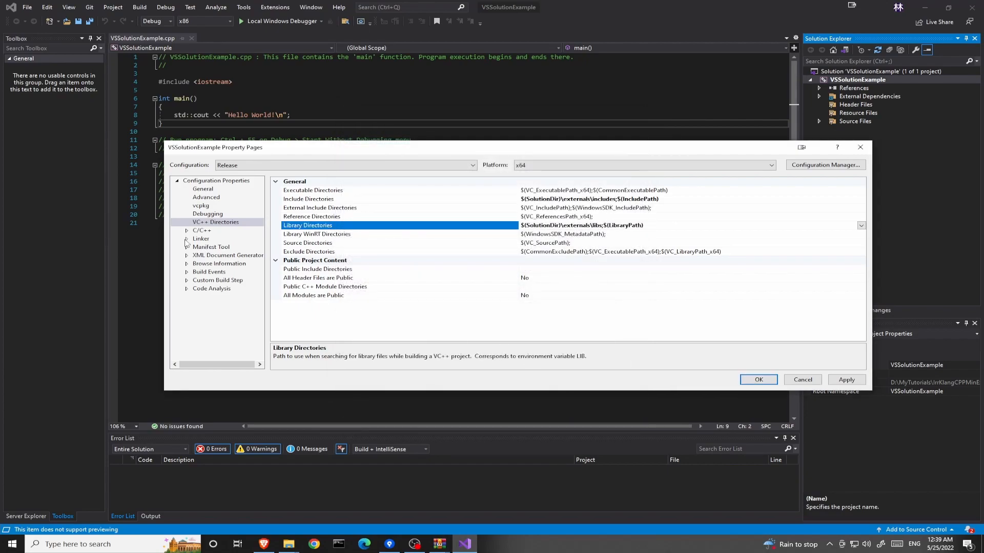
Add irrKlang.lib to the Linker Input Additional Dependencies for Release x64.
click(187, 239)
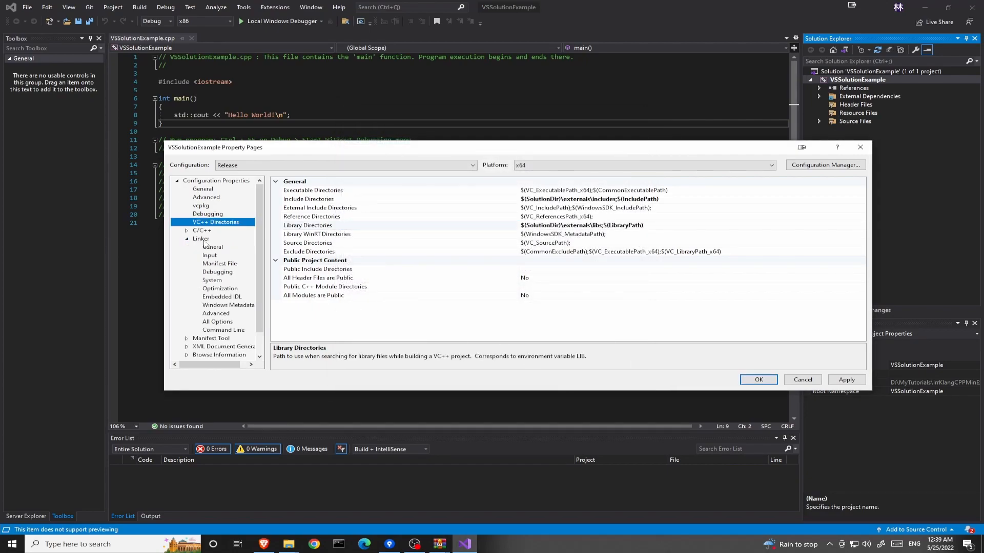
click(210, 255)
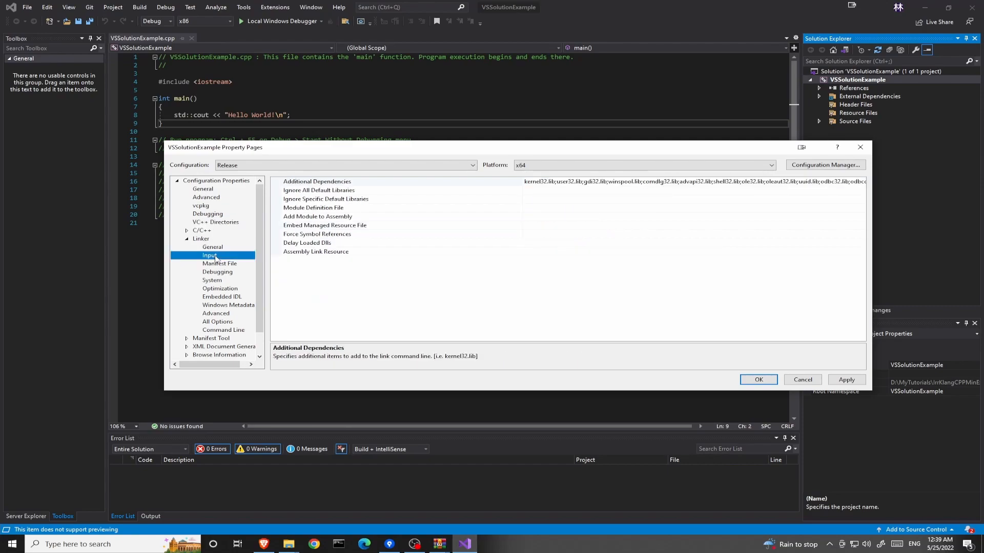
click(317, 182)
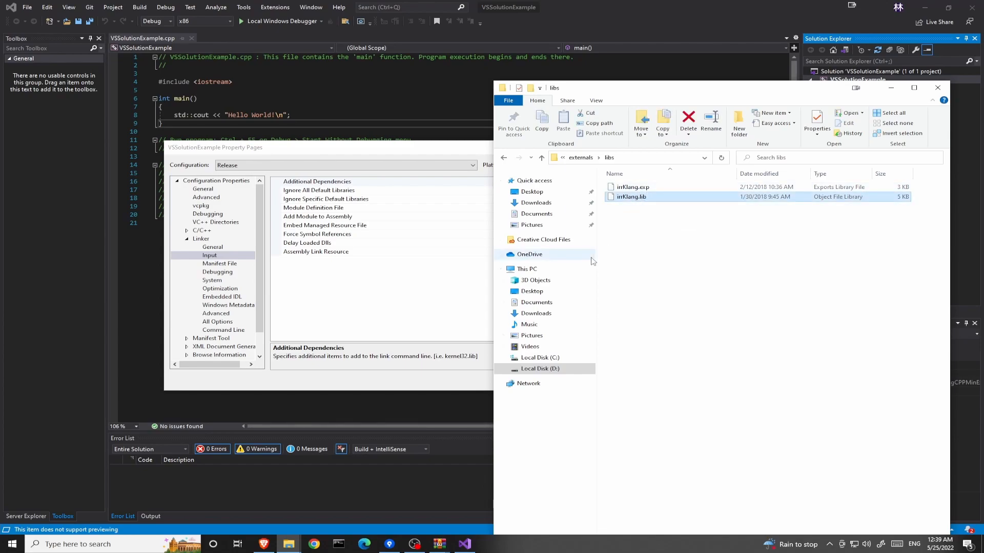
click(631, 197)
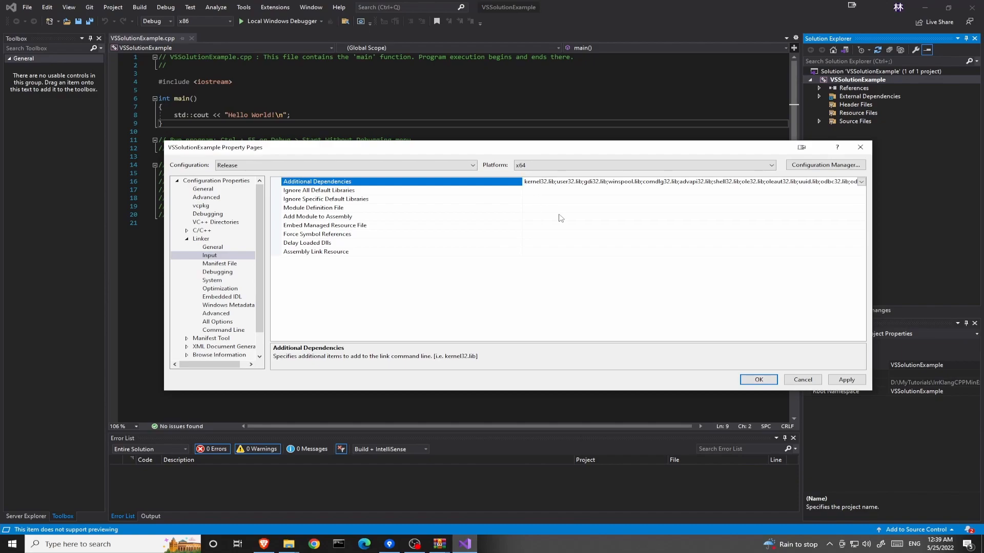
text(irrKlang.lib;)
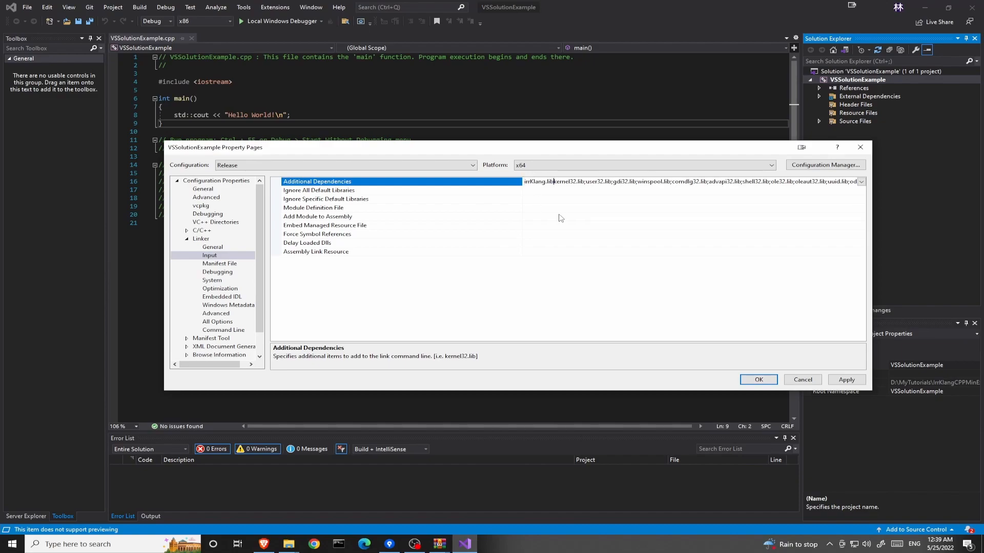
click(846, 380)
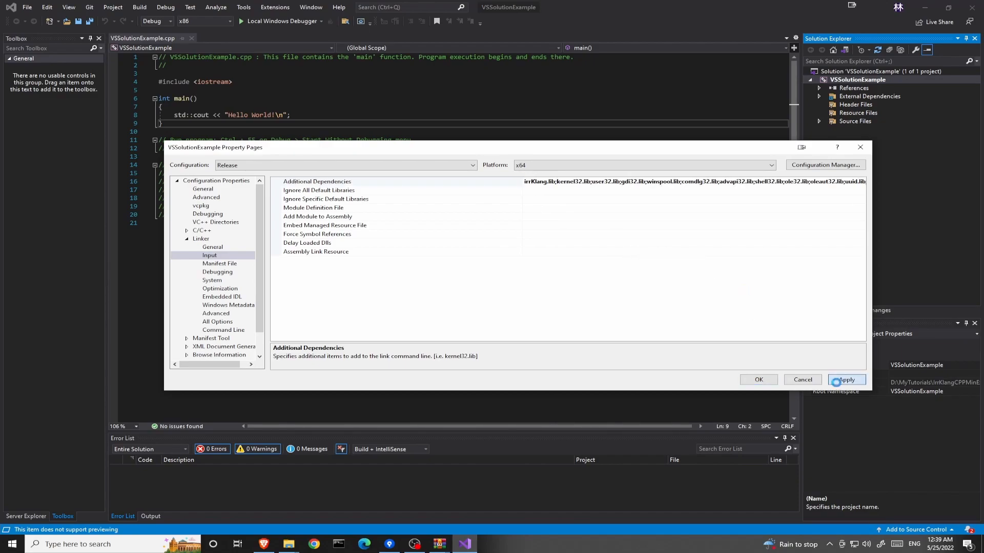
Apply the dependency change, review the linker dependency list, and close the property pages.
click(215, 222)
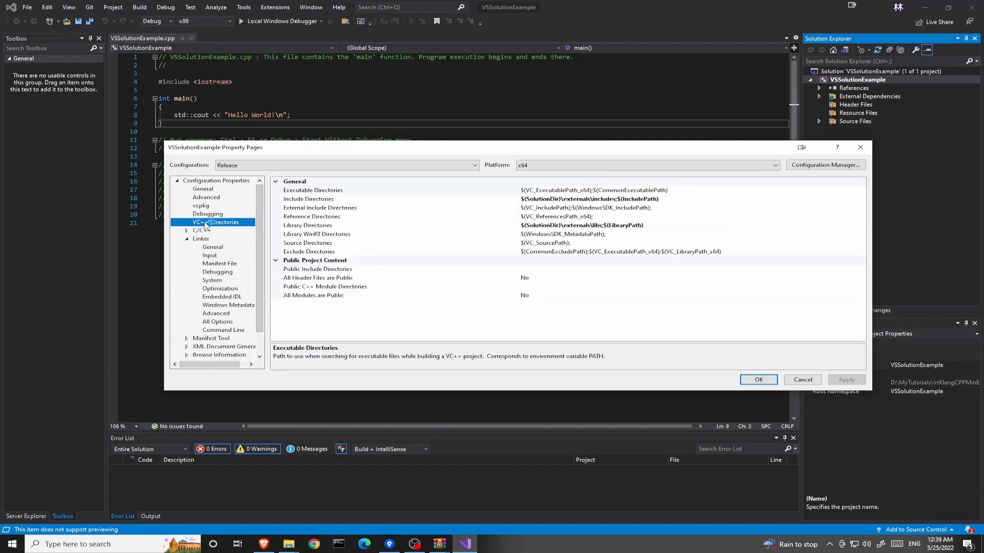
click(308, 225)
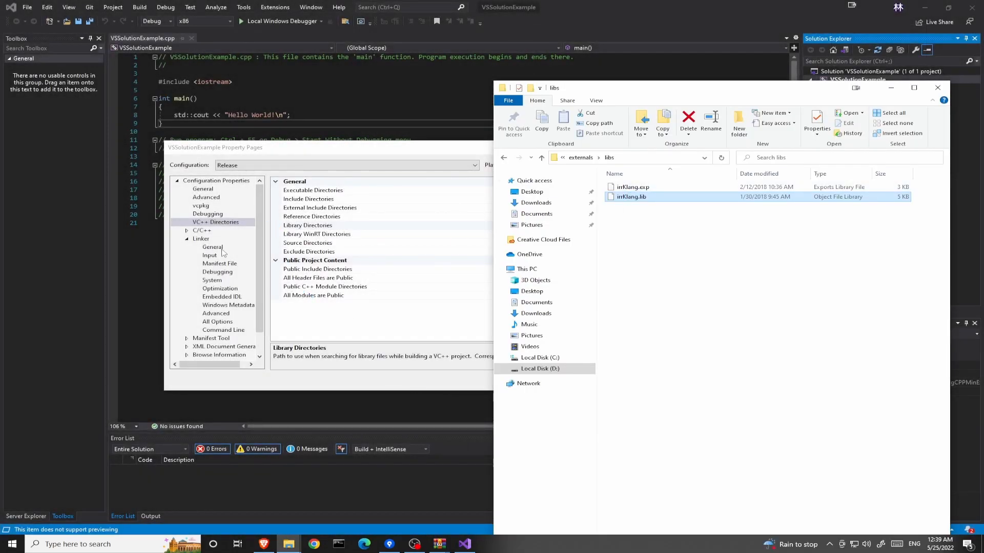
click(209, 255)
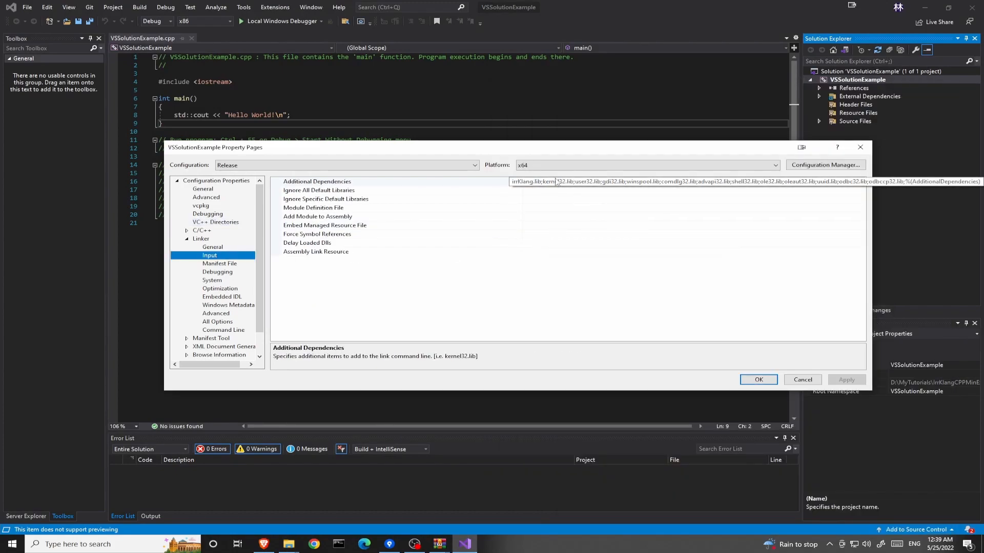
click(317, 181)
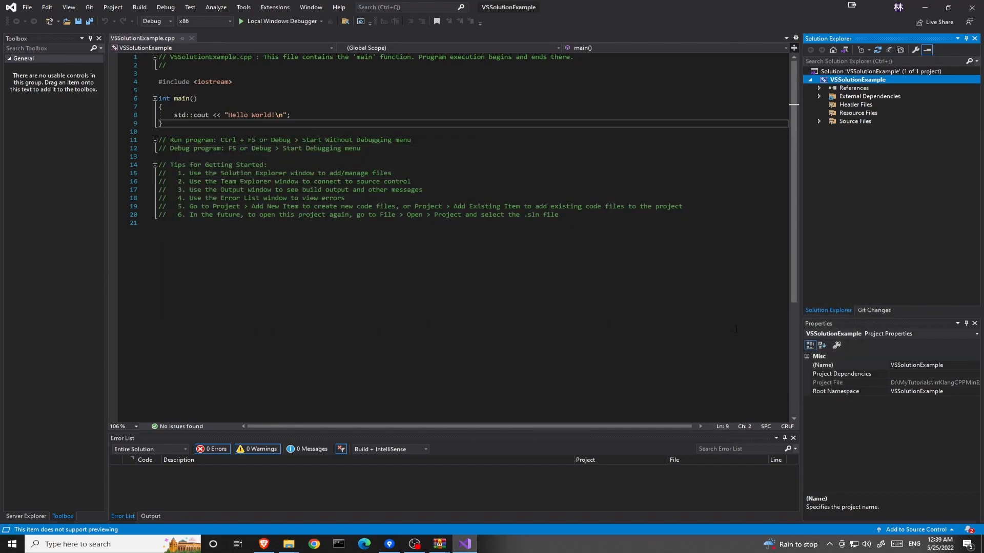
Check the project's Linker > Input dependencies, then switch the build configuration to Release x64.
right_click(857, 80)
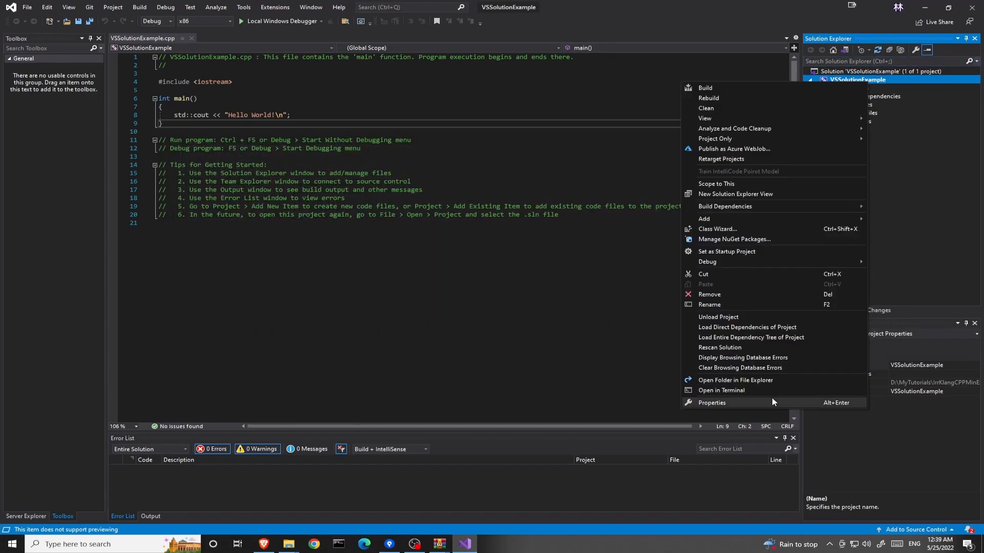
click(711, 403)
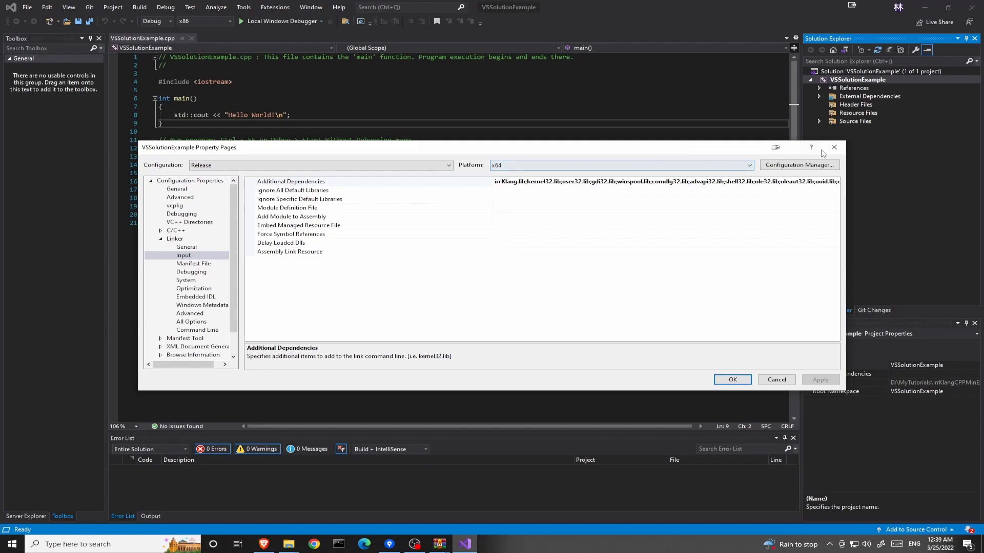
mouse_move(834, 147)
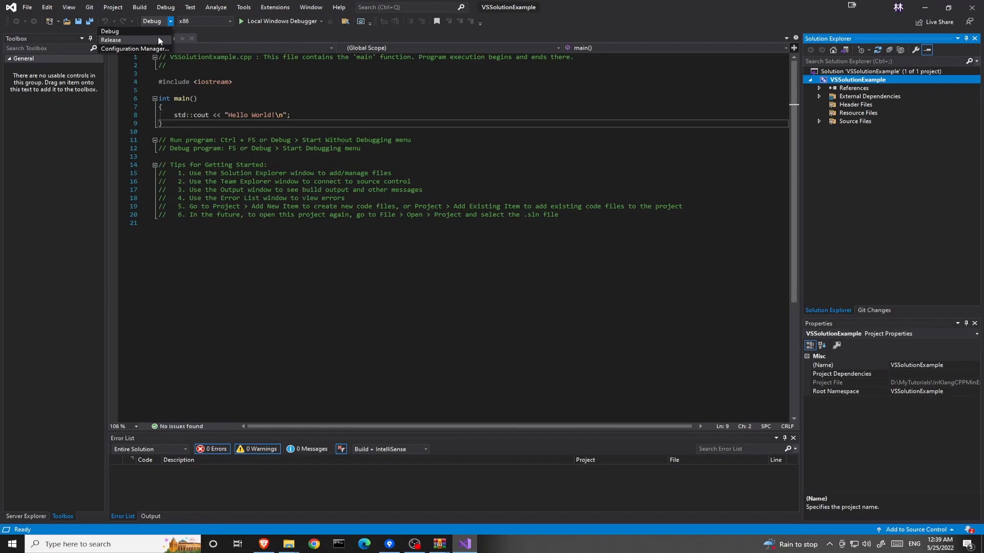
click(112, 40)
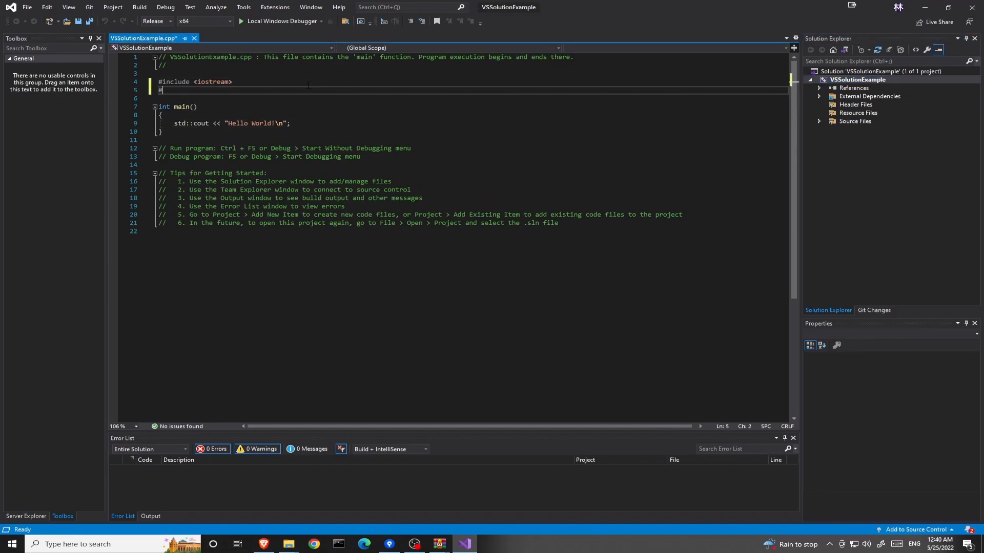
Type #include <irrKlang.h> and using namespace irrklang; under #include <iostream>.
text(#include <i)
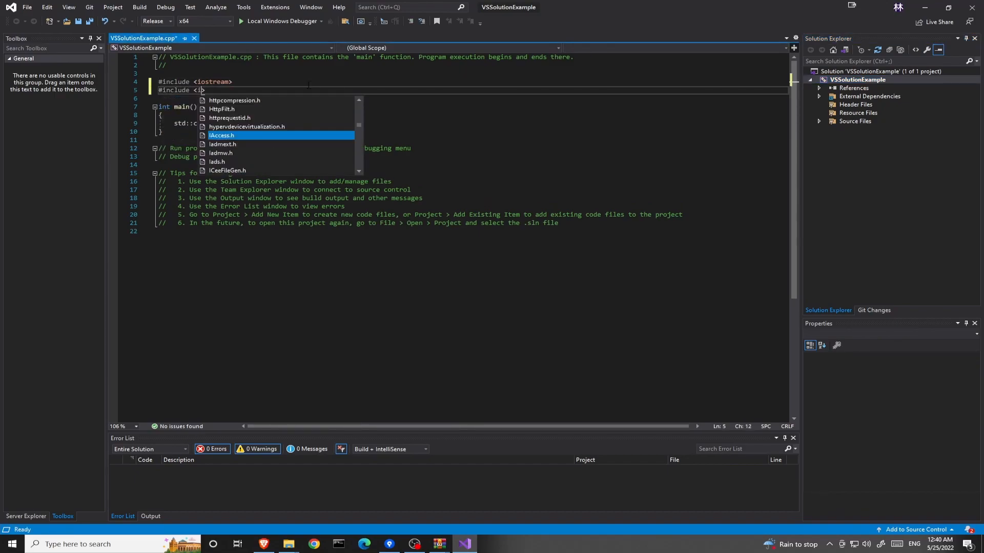
text(rrKlang.h>>)
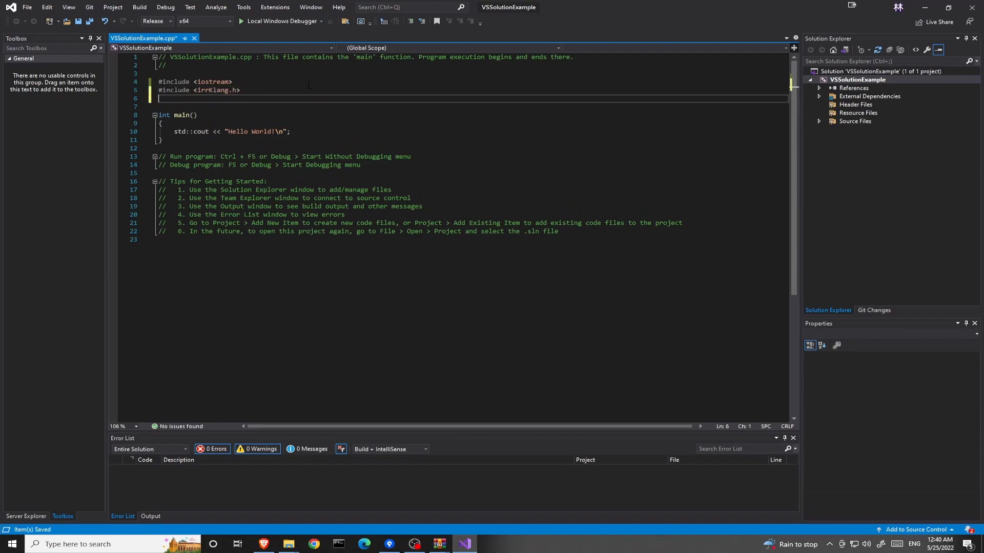
text(using)
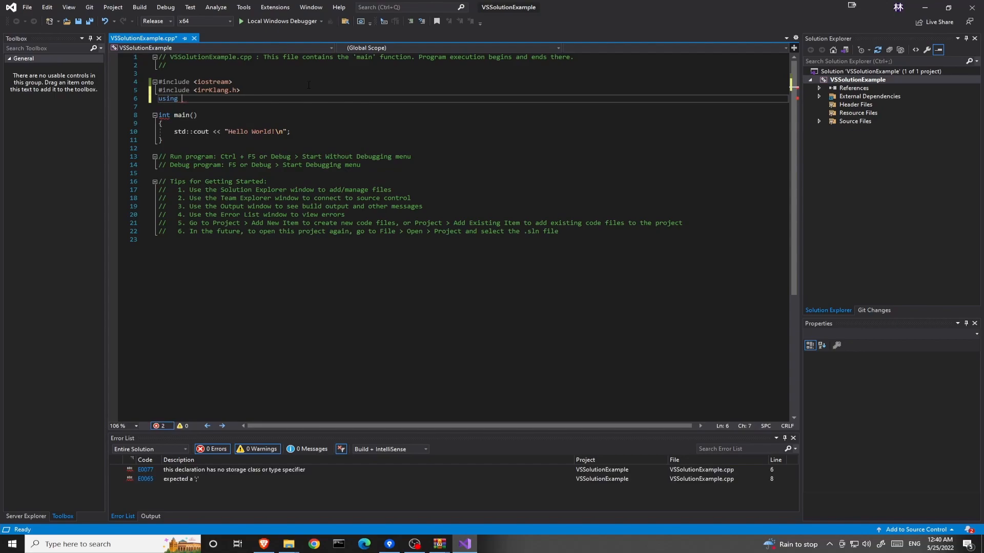
text(namespace i)
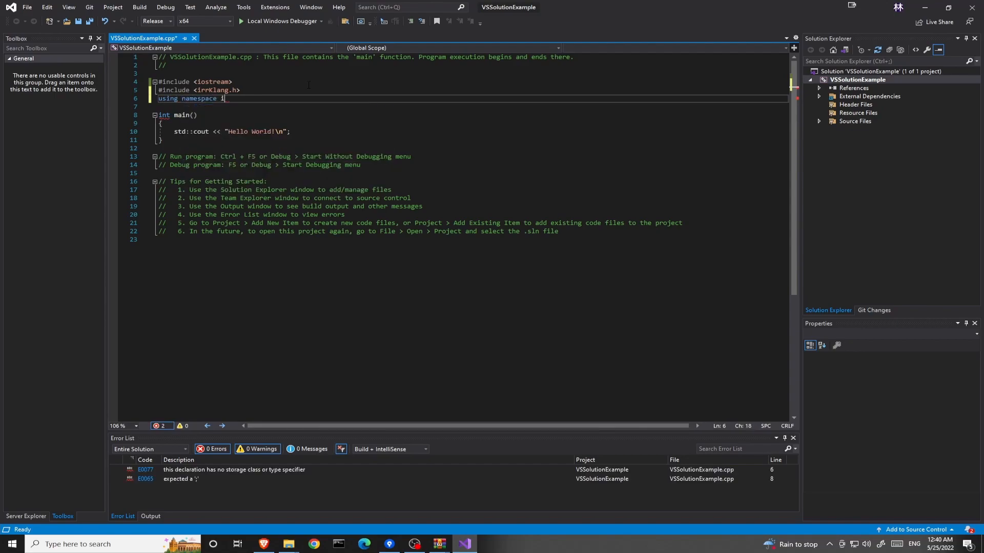
text(rrklang;)
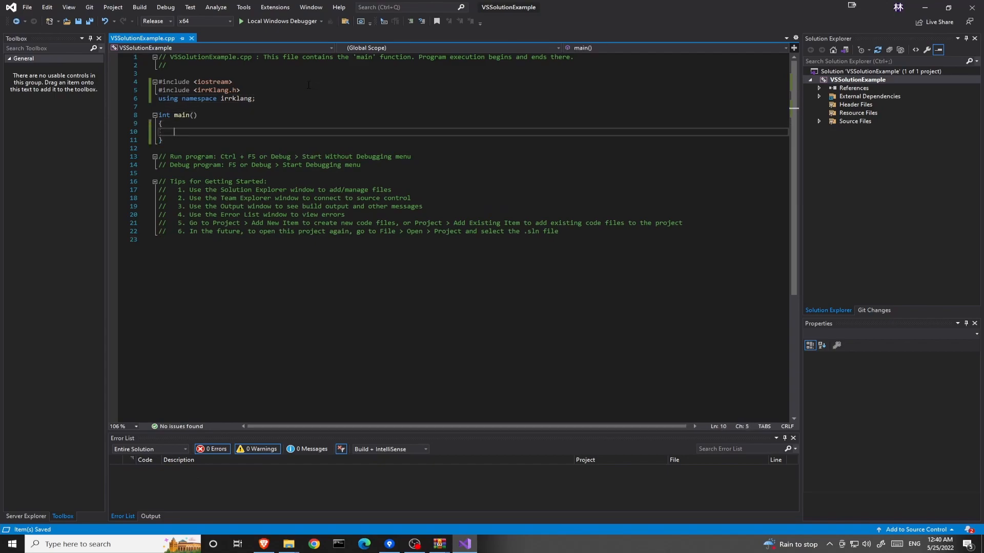
Declare ISoundEngine* engine = createIrrKlangDevice(); inside main.
text(IS)
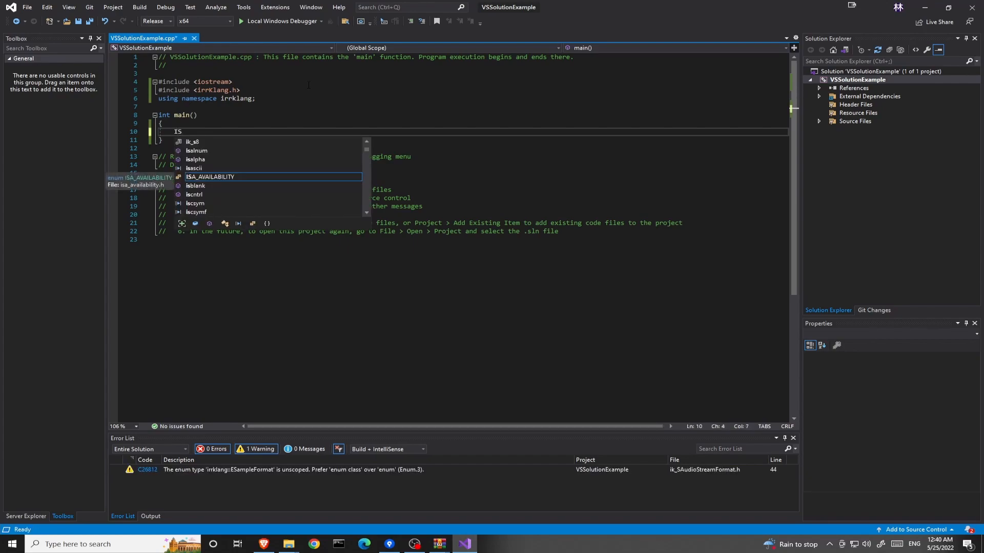
text(oundEngine)
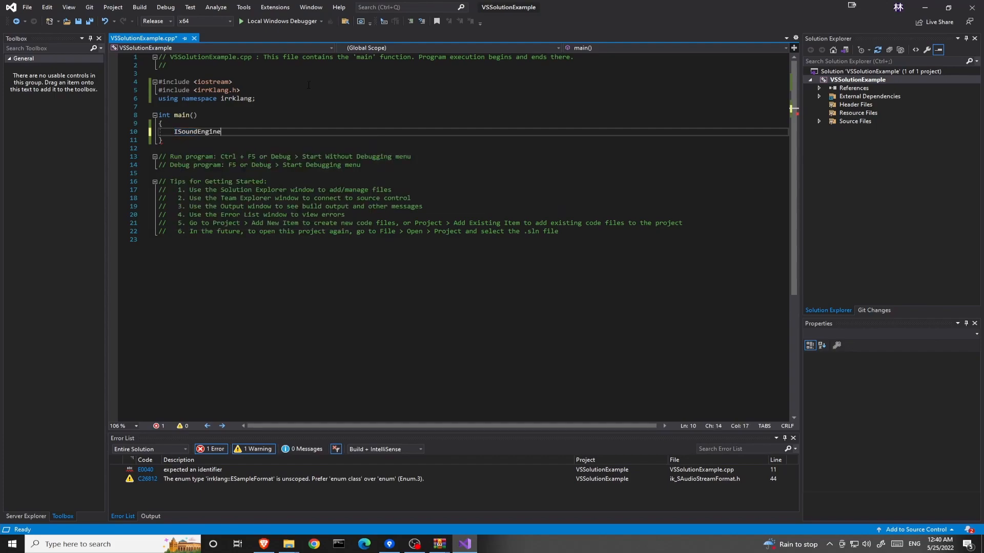
text(*)
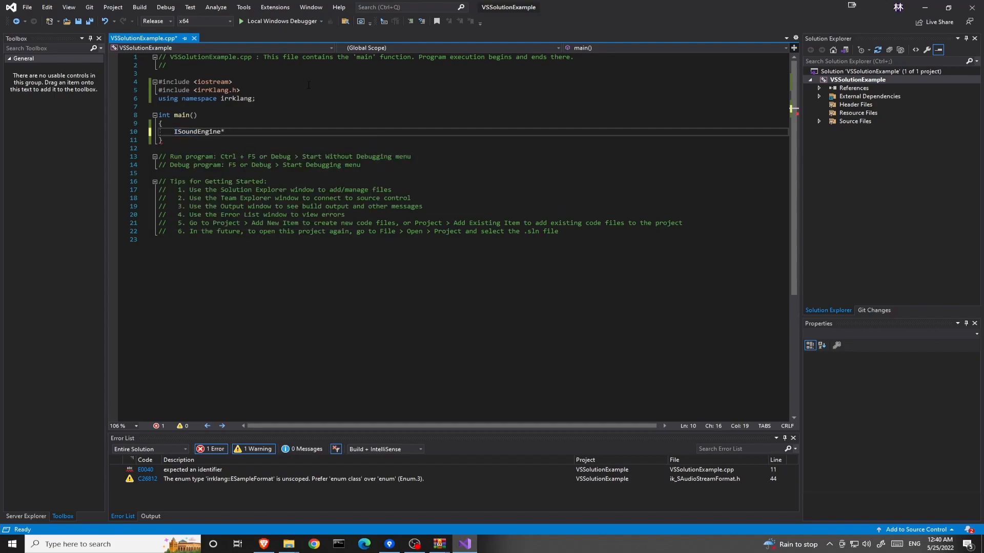
text(engine)
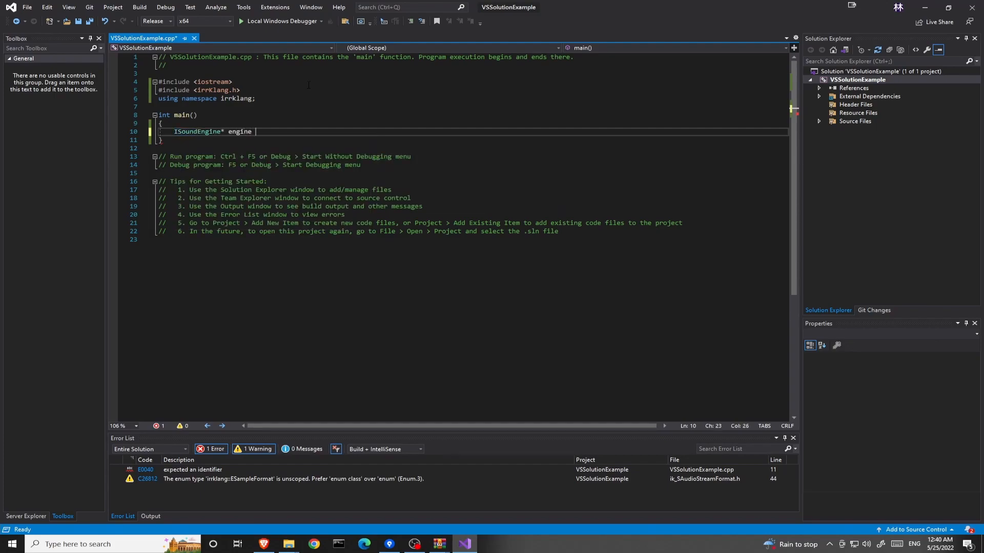
text(= createIrrKlangDevice();)
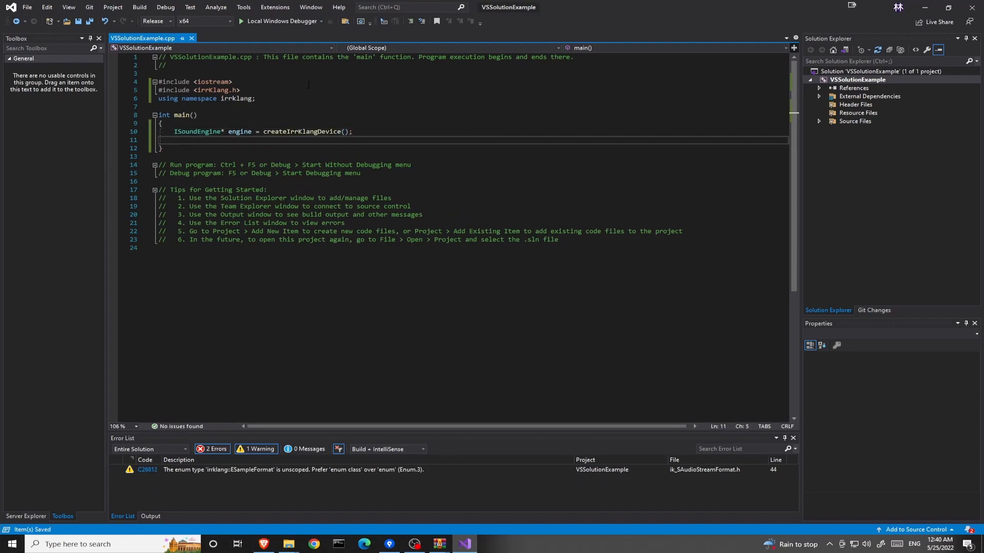
Add if (!engine) { return 0; } and begin an engine->play2D call.
text(if ()
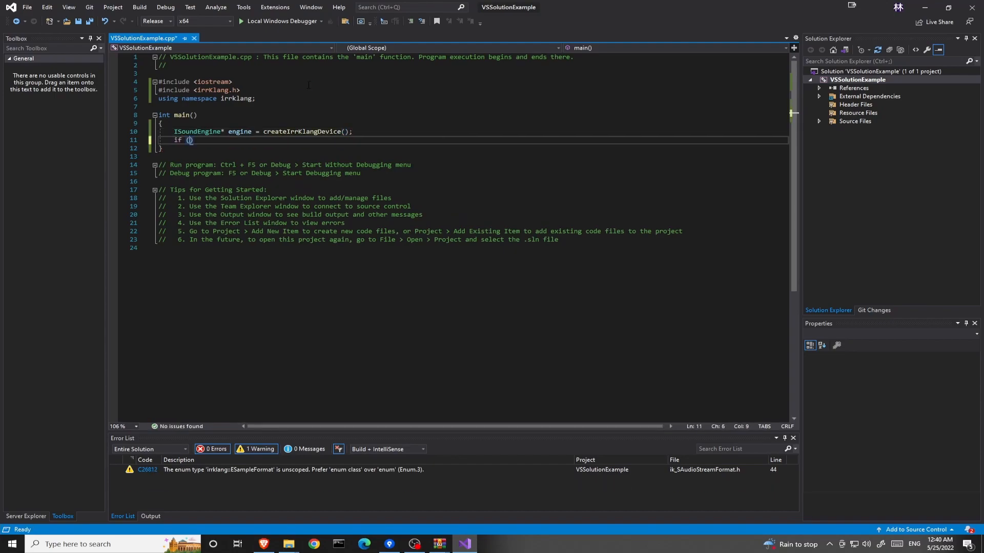
text(!engin)
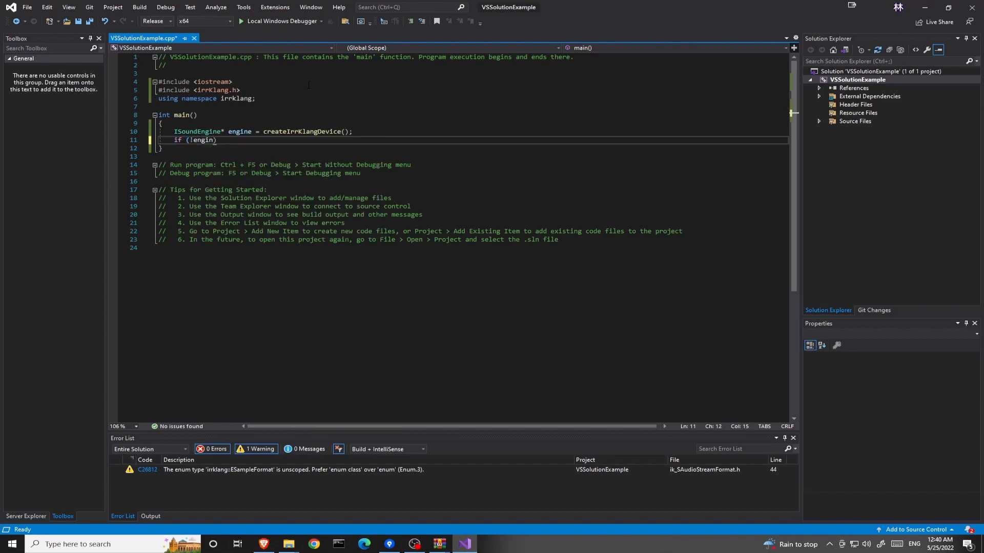
text({)
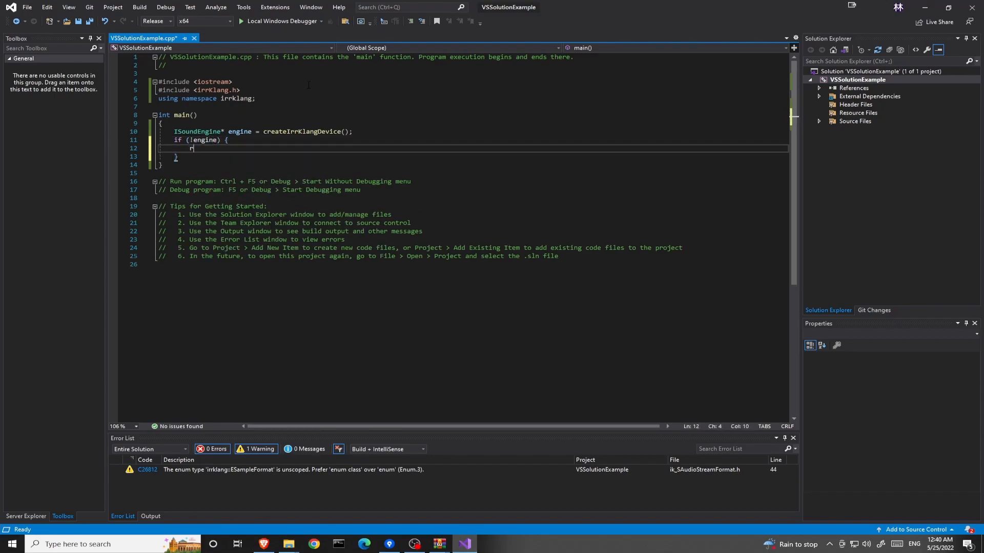
text(eturn 0)
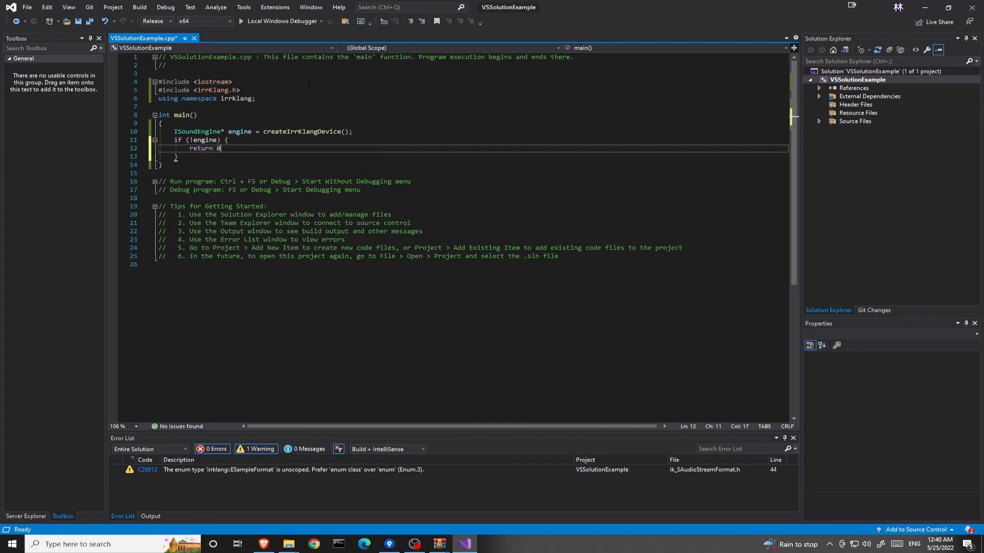
key(Enter)
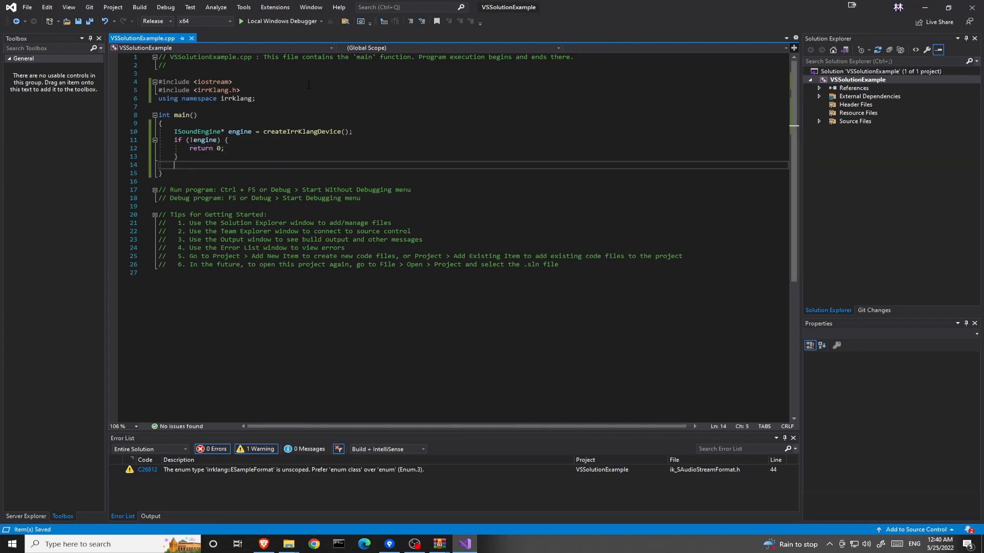
text(engine)
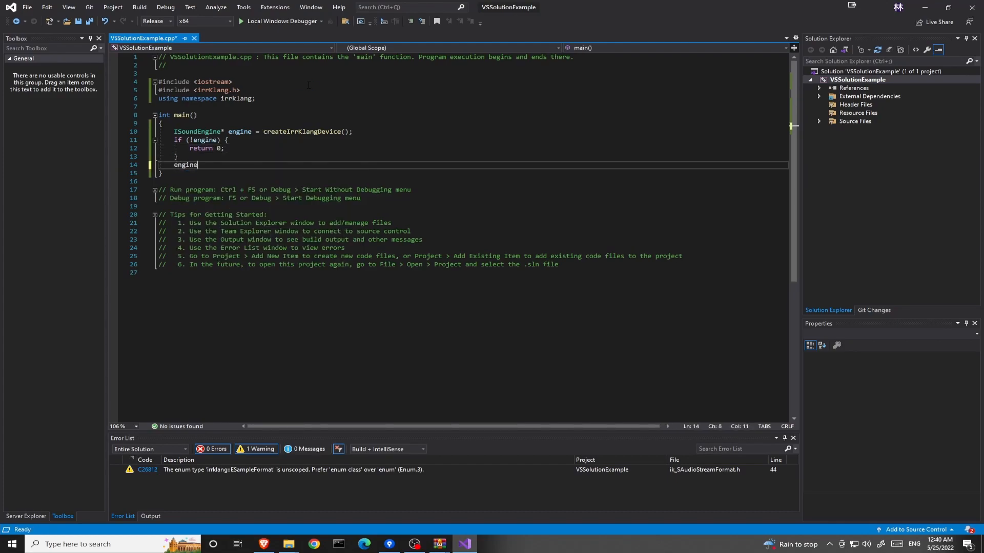
text(->play2D)
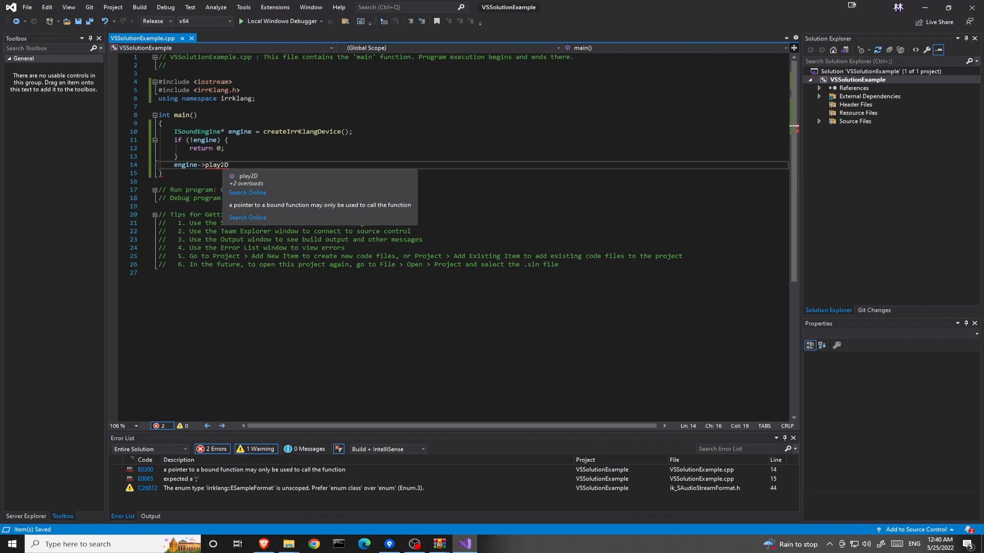
mouse_move(446, 209)
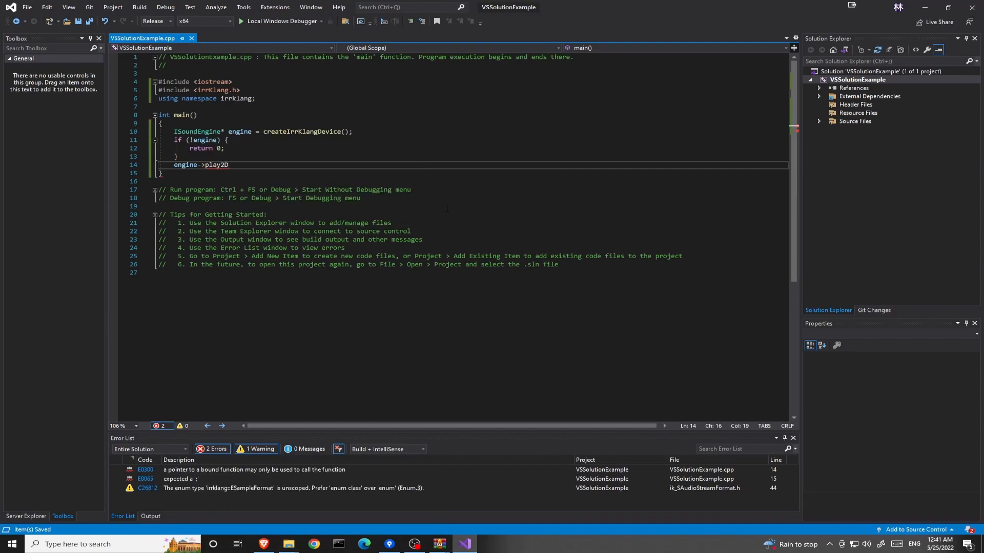
mouse_move(438, 544)
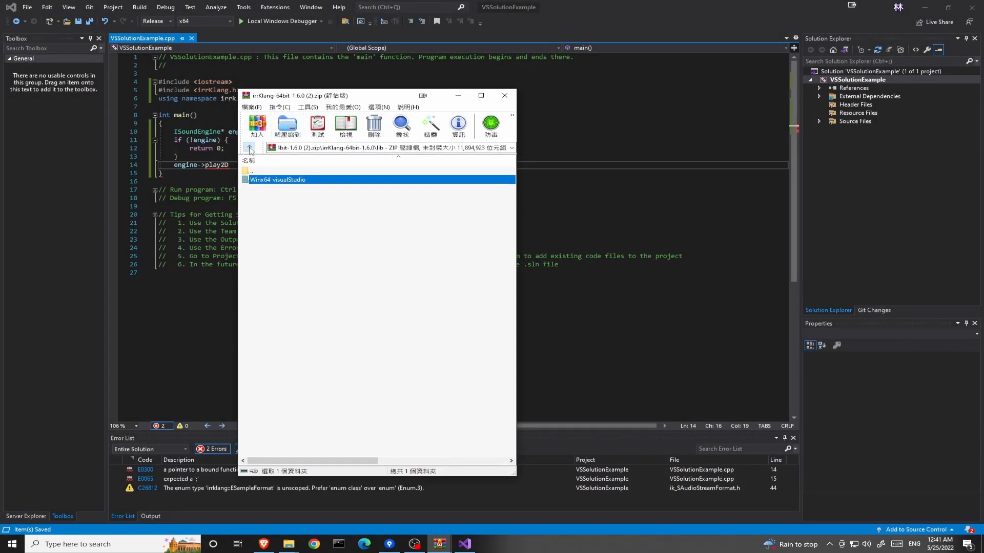
Browse the archive's media folder to getout.ogg, then close WinRAR.
click(250, 149)
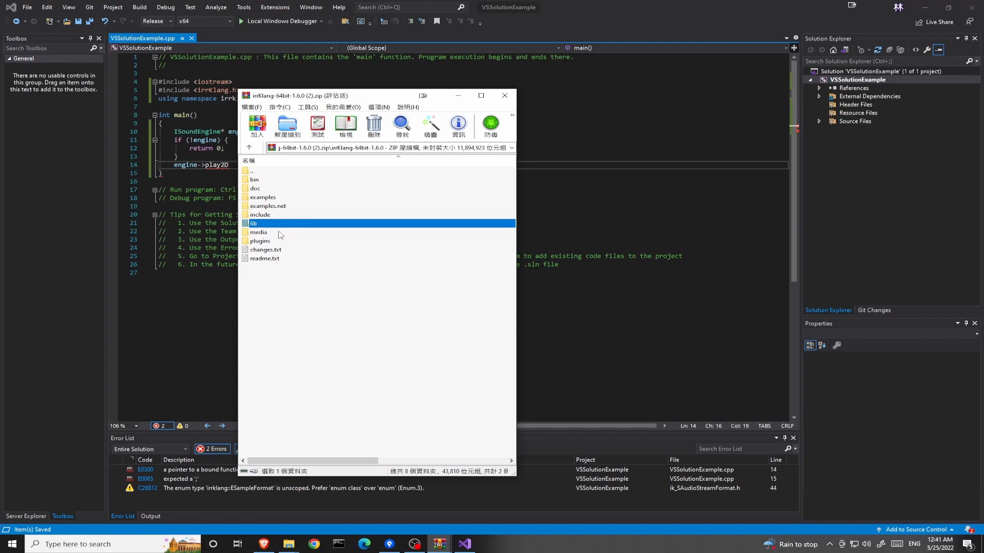
double_click(257, 231)
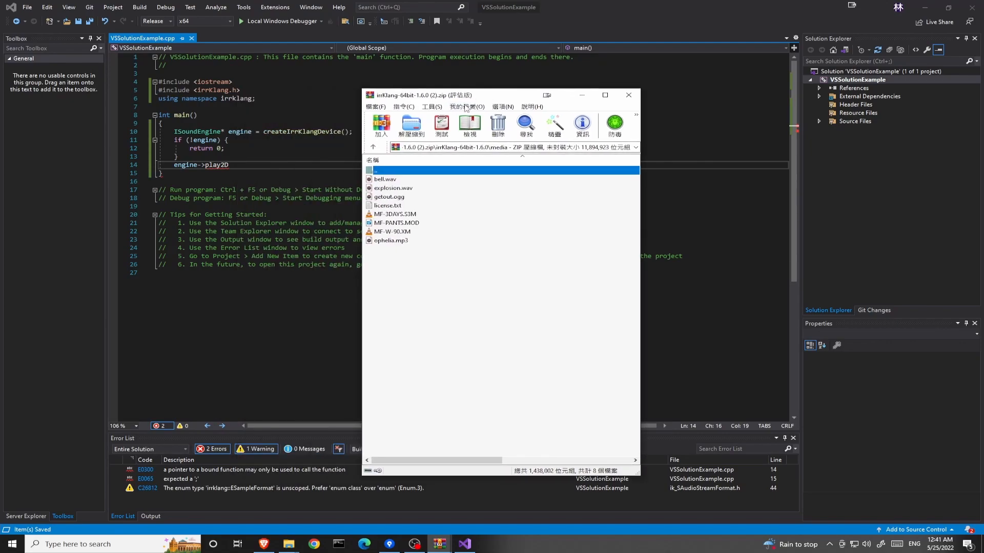
mouse_move(402, 188)
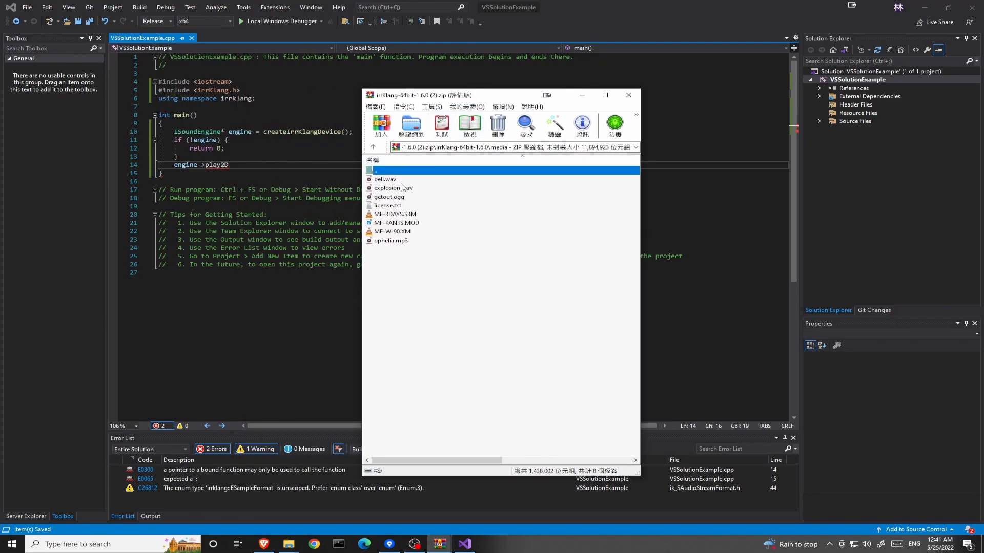
click(388, 197)
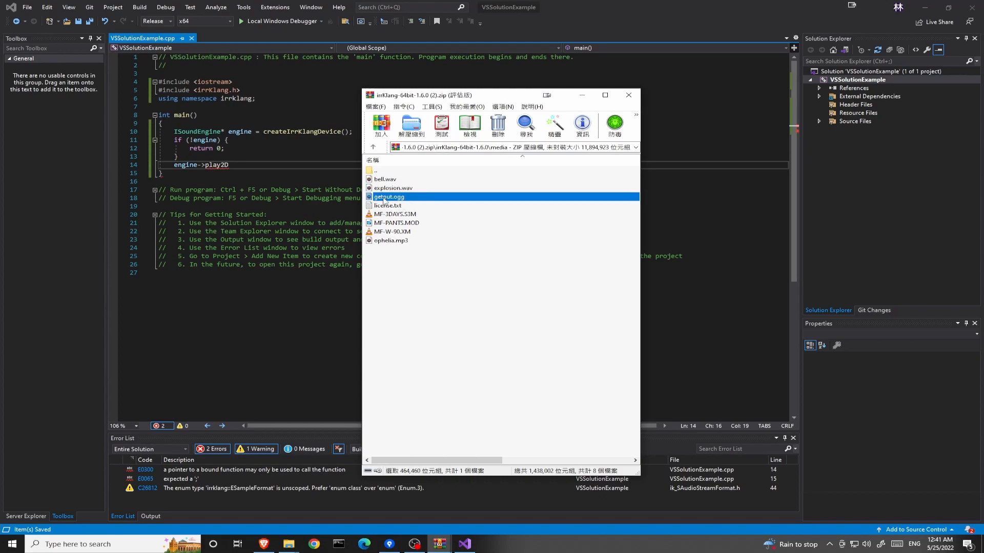
click(628, 95)
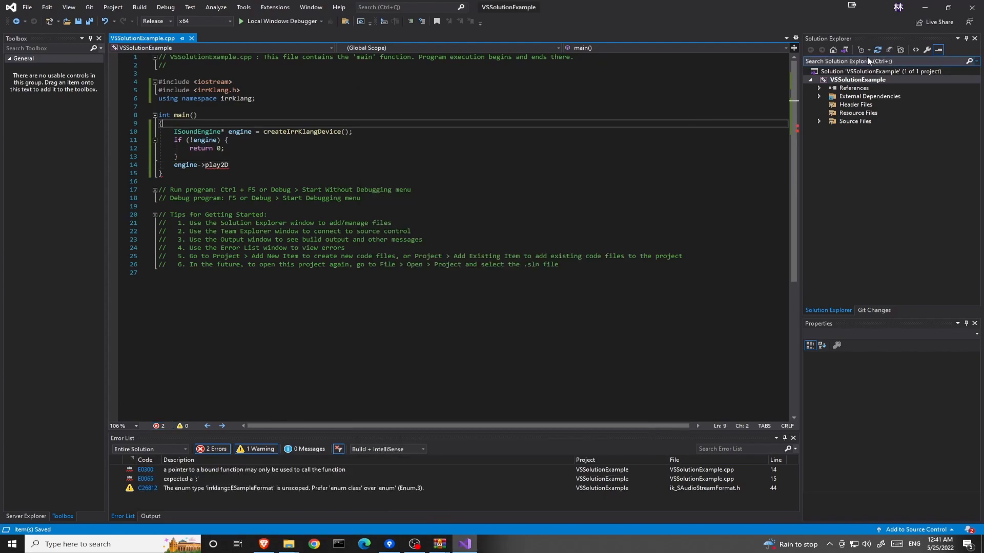
right_click(857, 79)
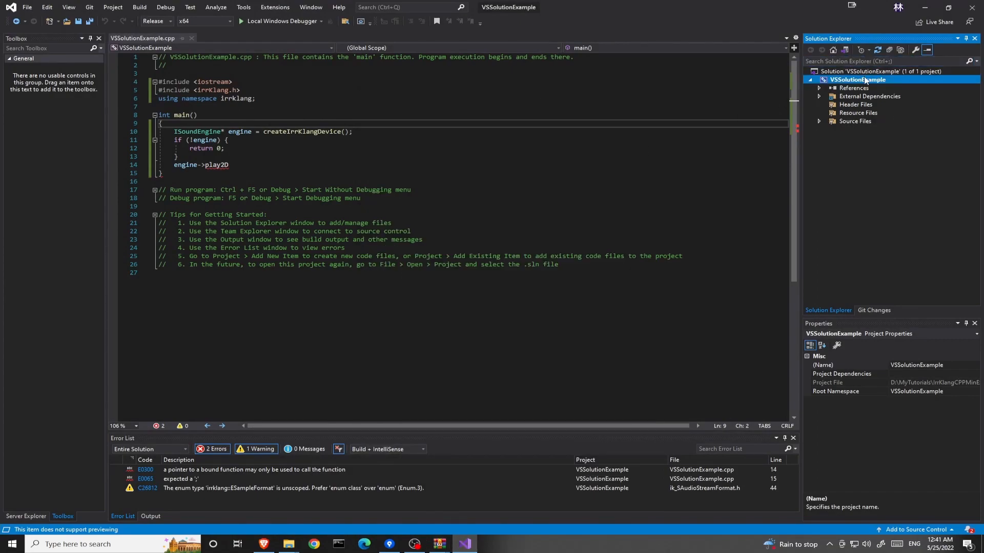
mouse_move(439, 544)
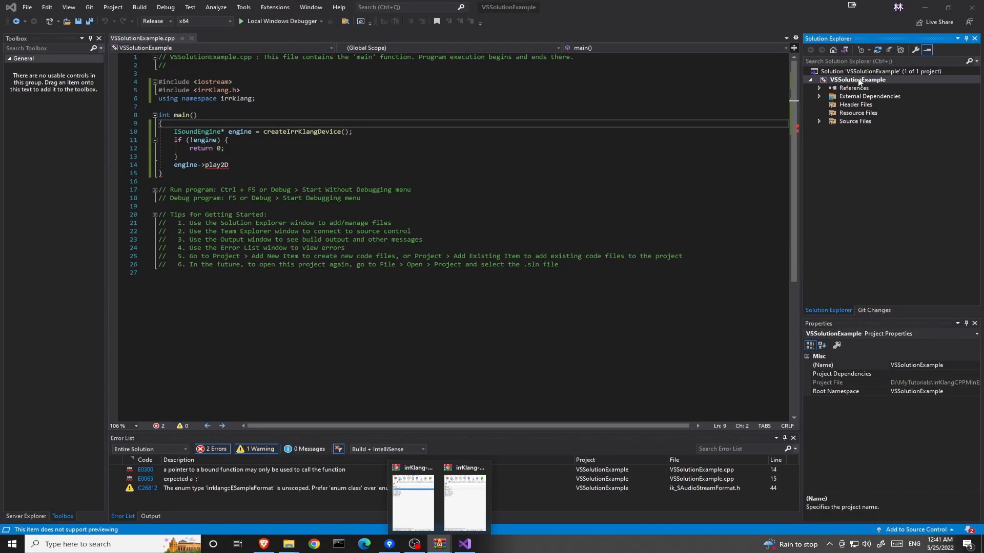
right_click(859, 79)
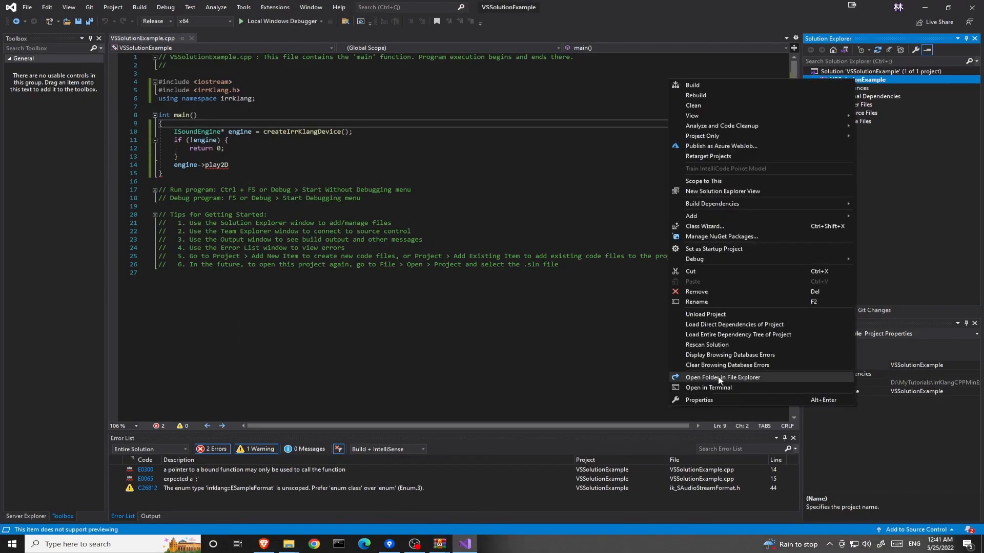
click(723, 377)
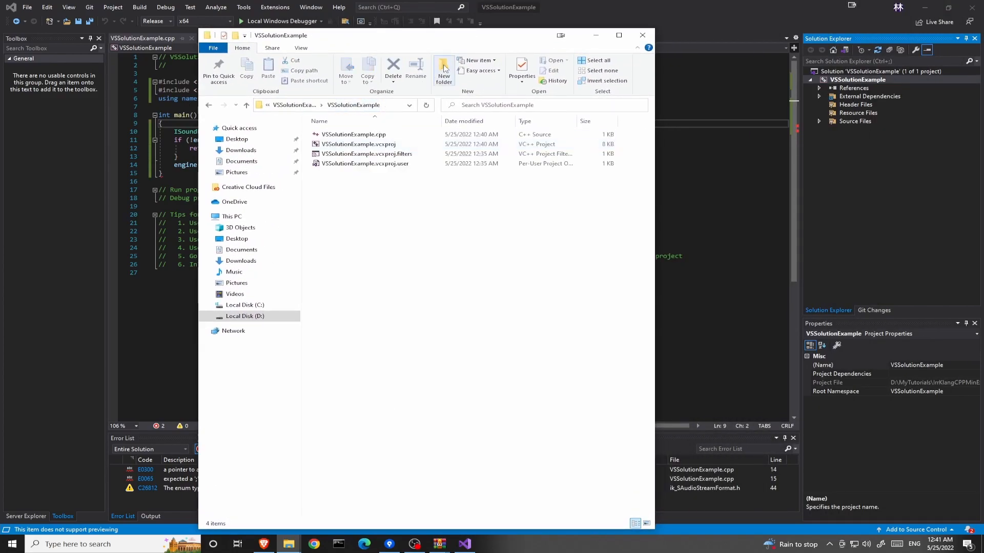
click(444, 65)
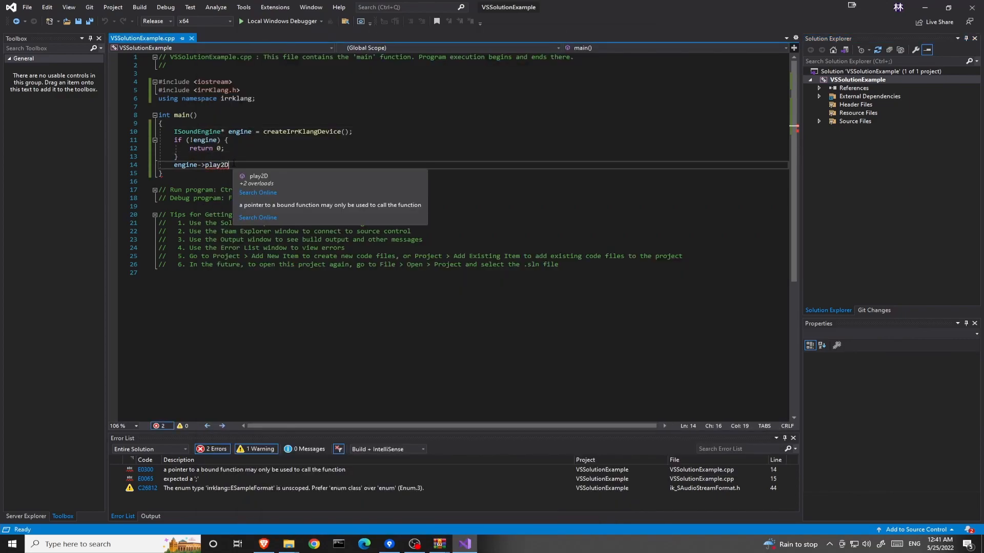
Complete the call as play2D("media/getout.ogg", true);.
text(()
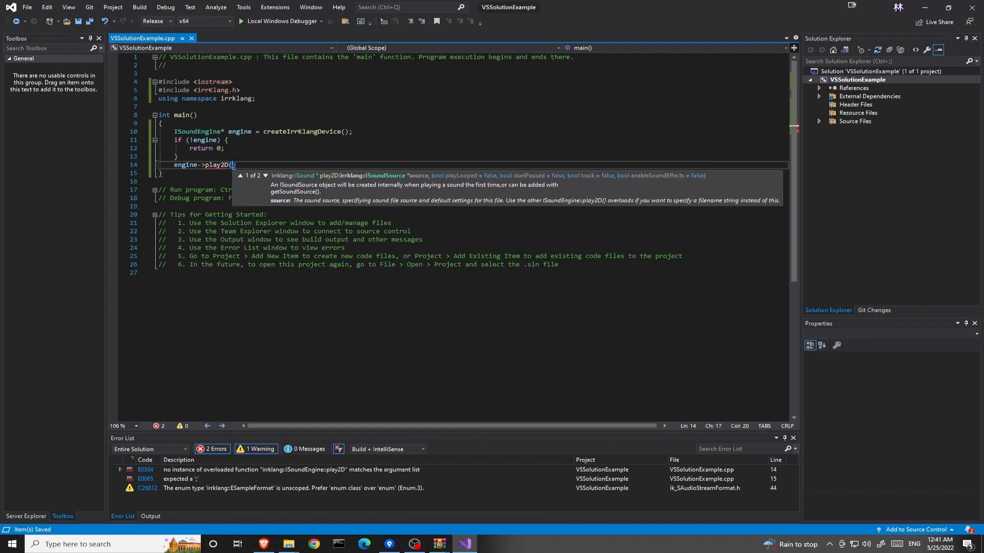
text(")
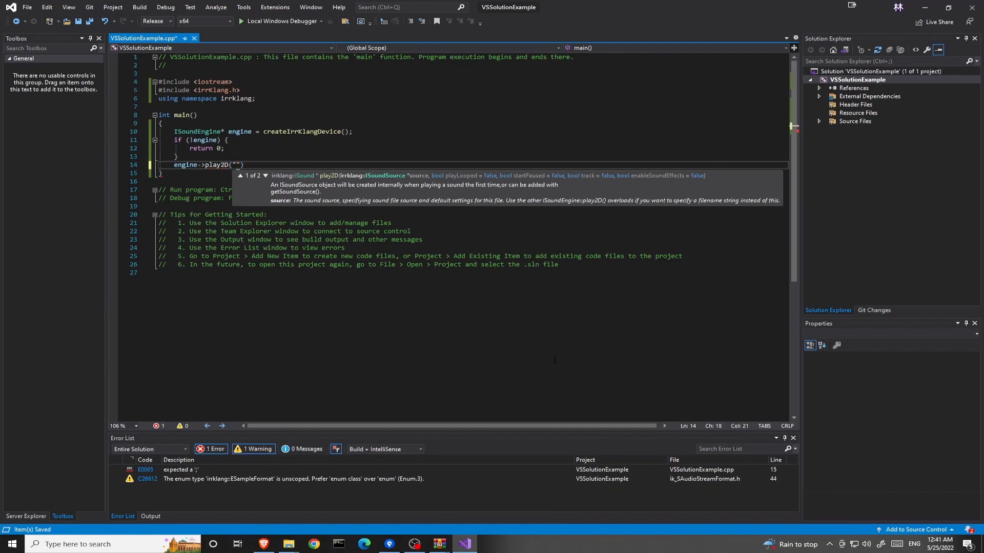
text(media)
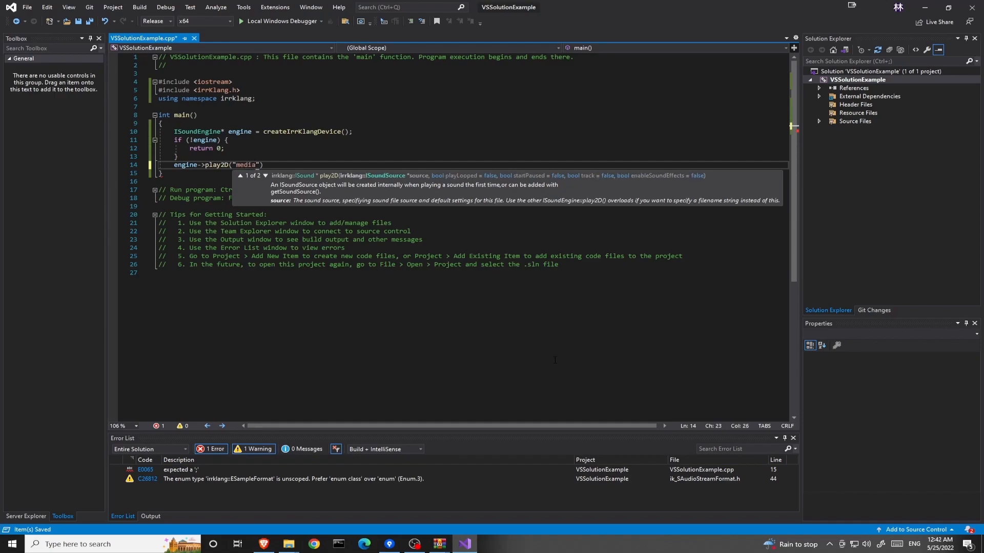
text(/getout.)
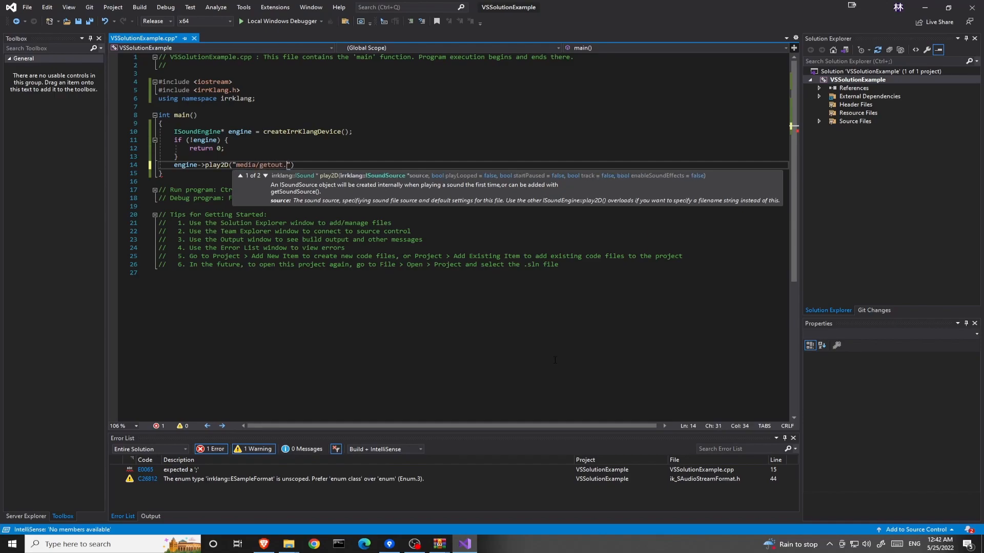
text(ogg",)
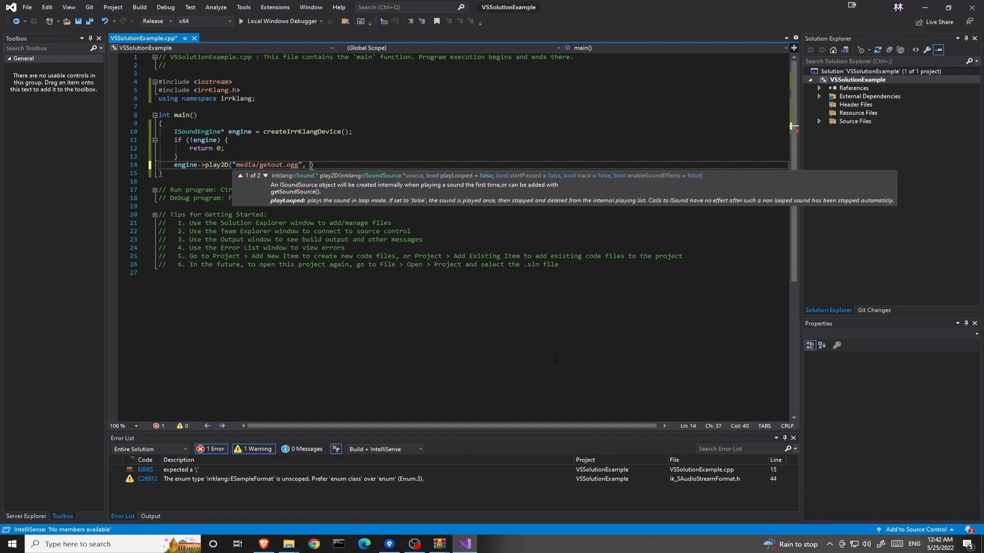
text(true))
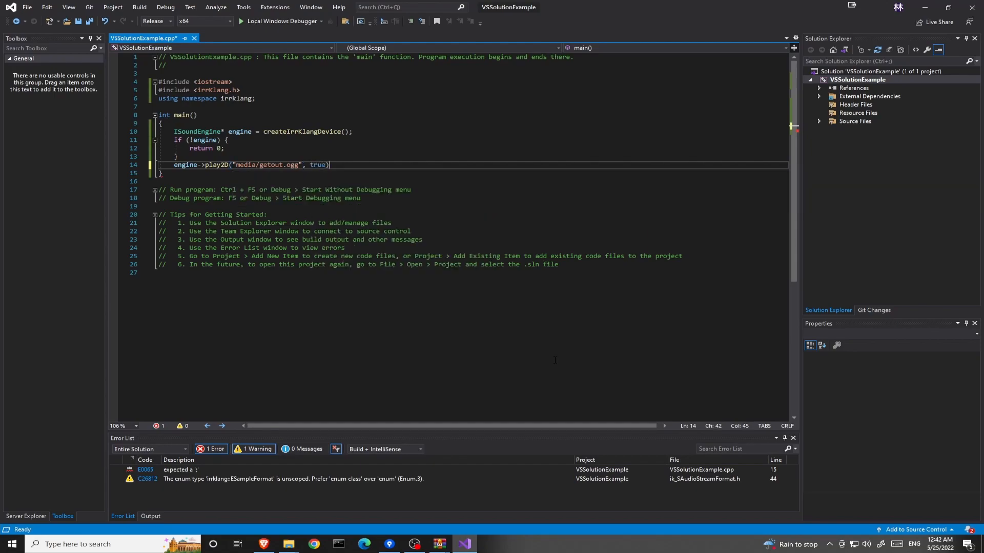
text(;)
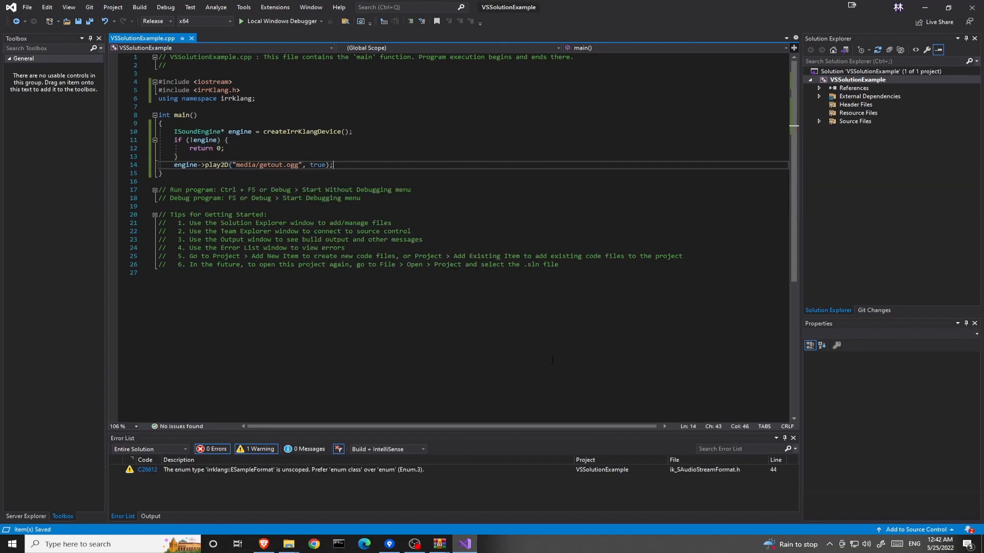
mouse_move(511, 298)
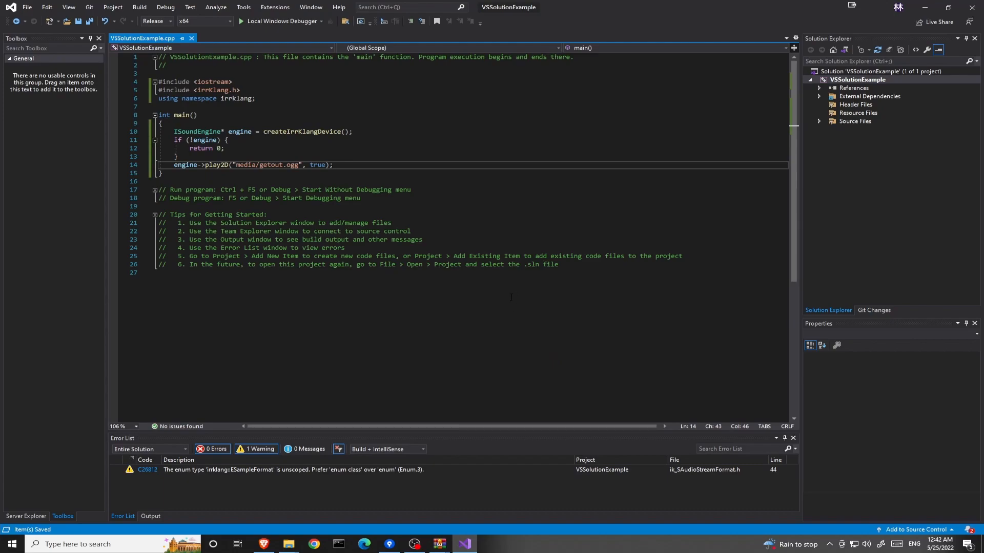
Add engine->drop(); below it and save the file.
scroll(down, 3)
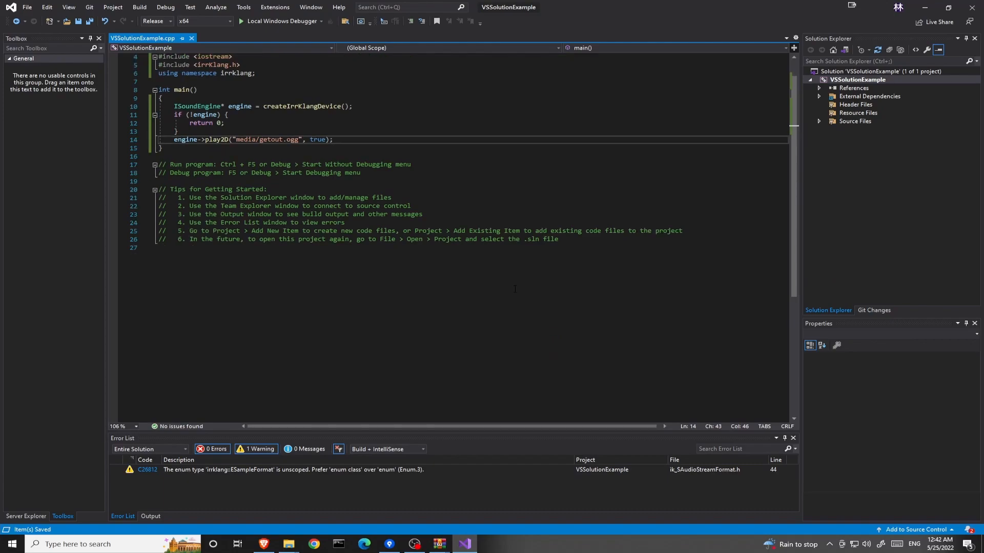
text(engine)
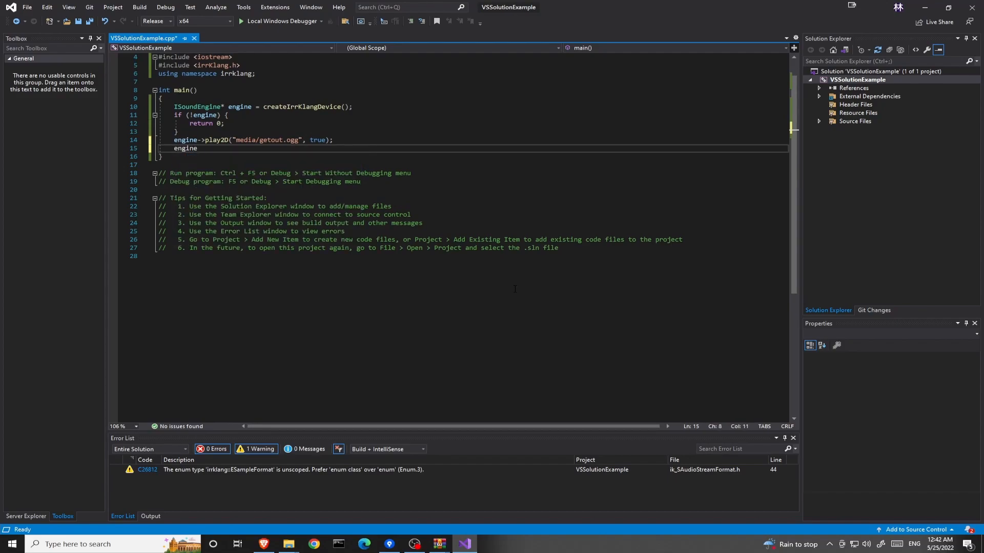
text(-)
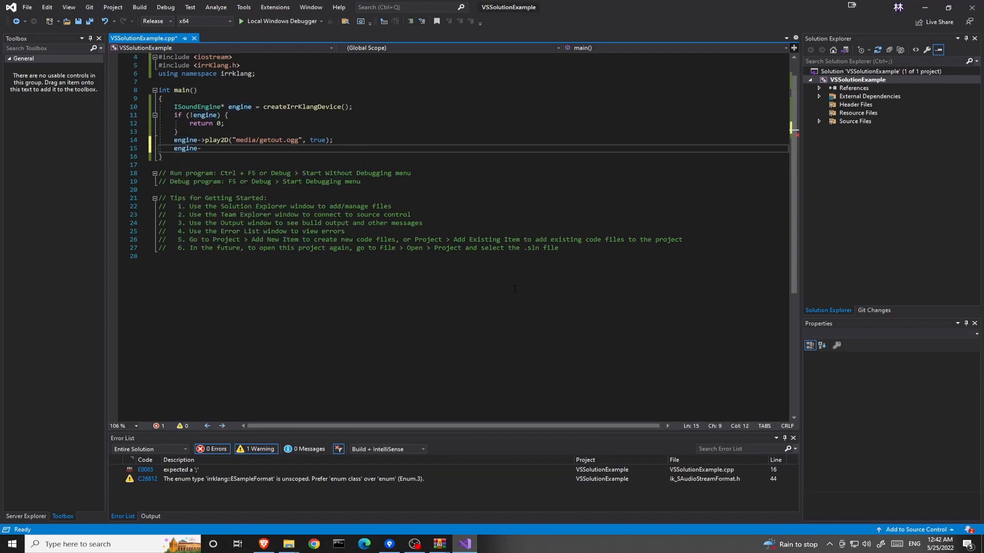
text(drop();)
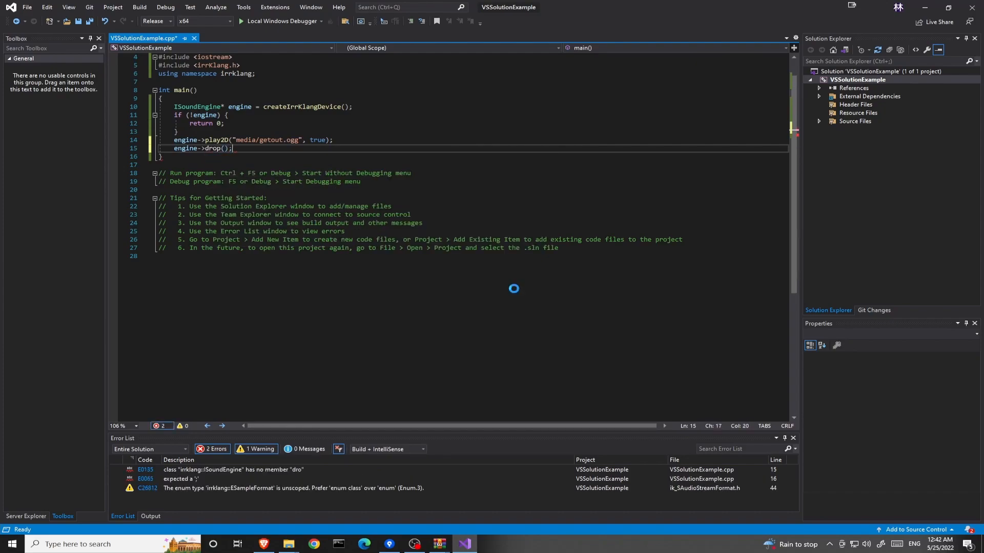
key(ctrl+s)
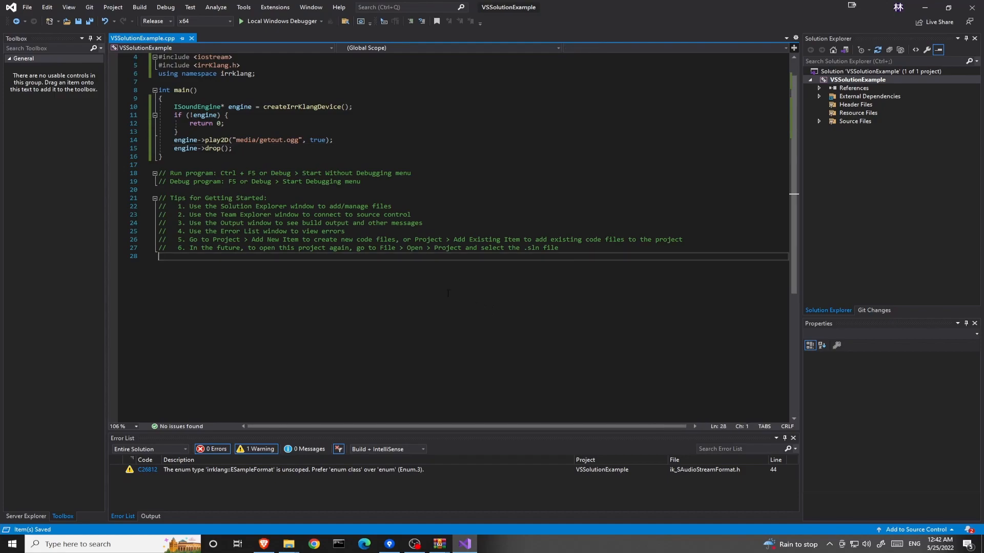
mouse_move(440, 268)
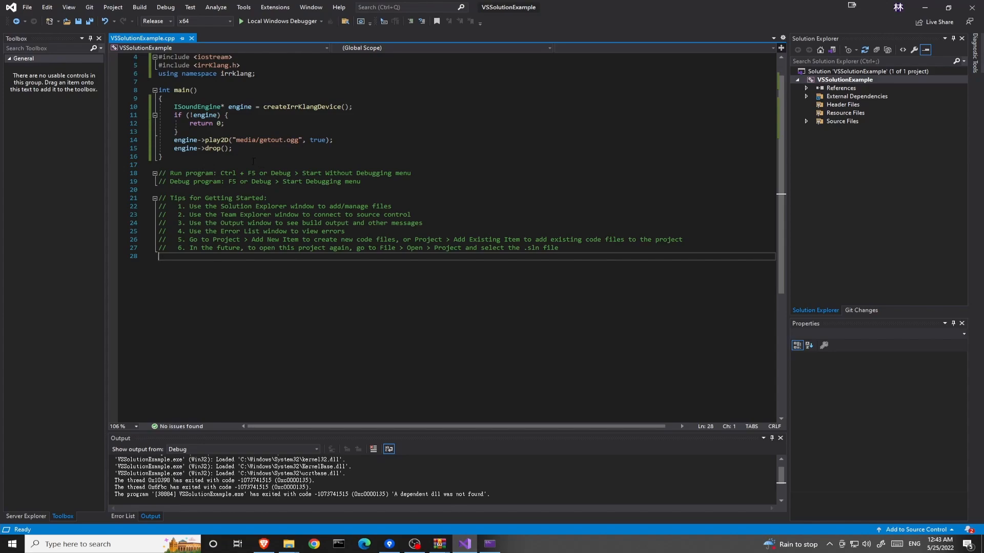
mouse_move(438, 543)
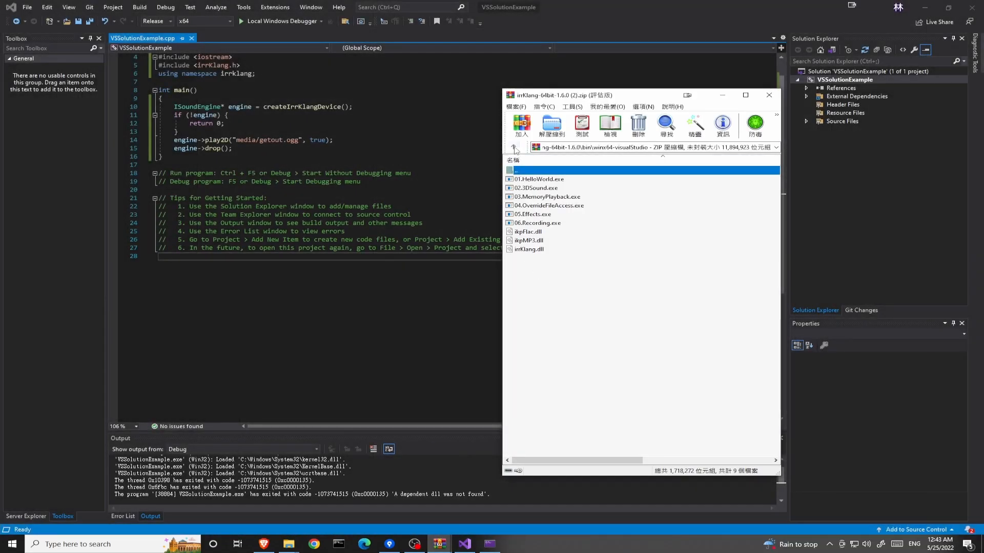
Open bin/winx64-visualStudio in the irrKlang archive and select the ikpFlac and other DLLs.
click(513, 148)
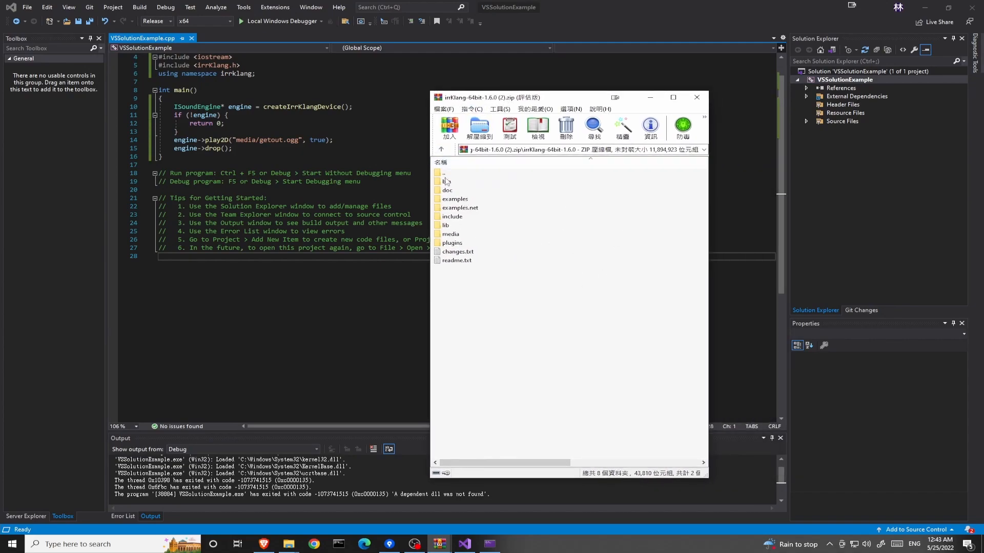
double_click(445, 181)
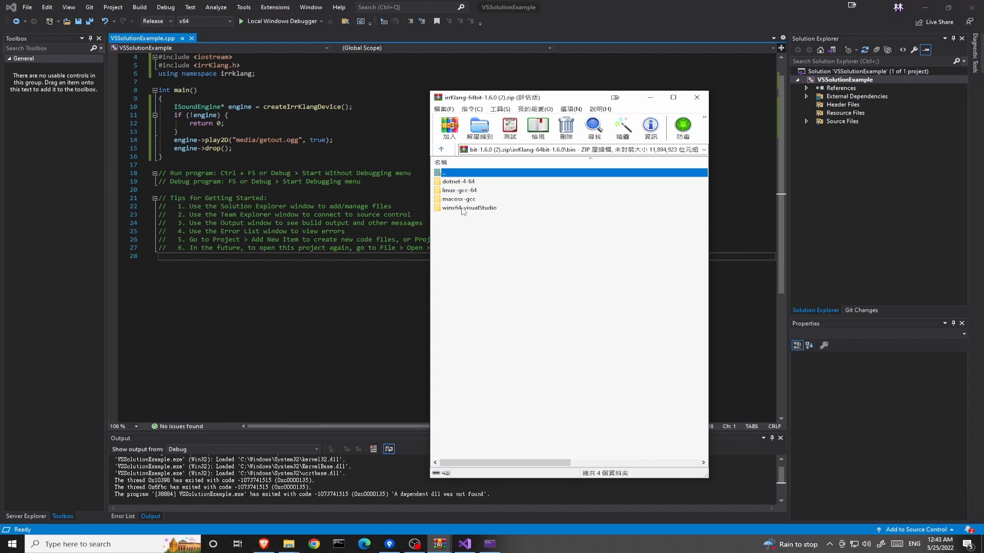
click(457, 182)
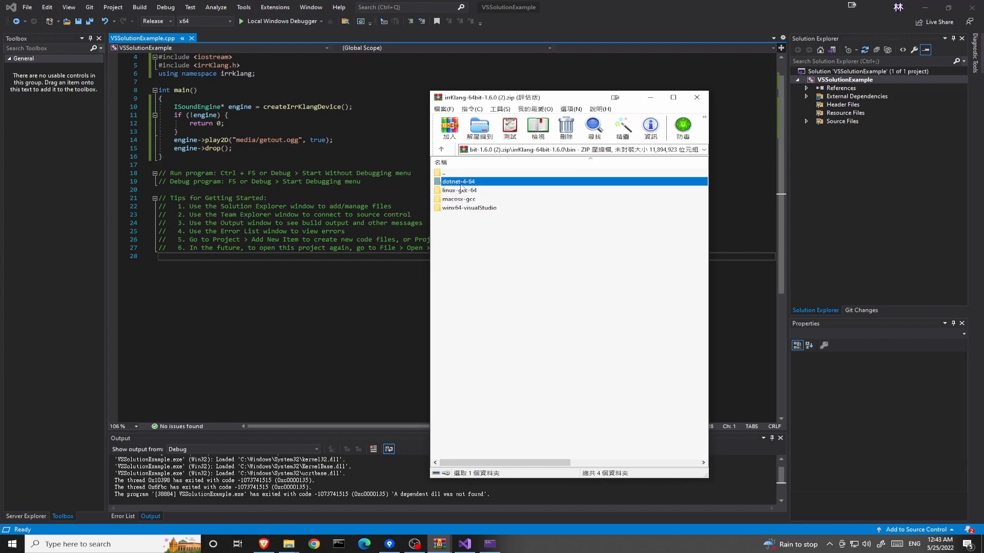
double_click(469, 207)
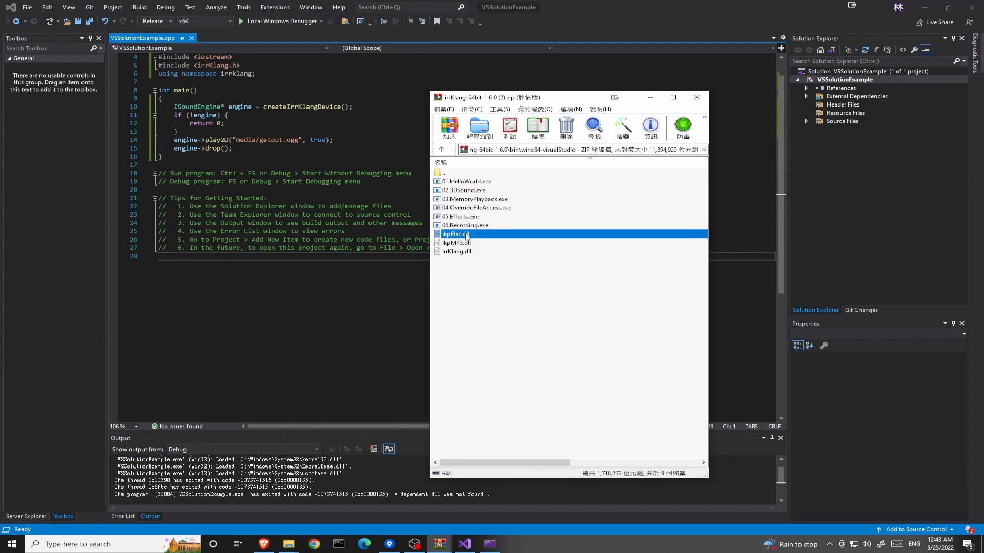
click(453, 233)
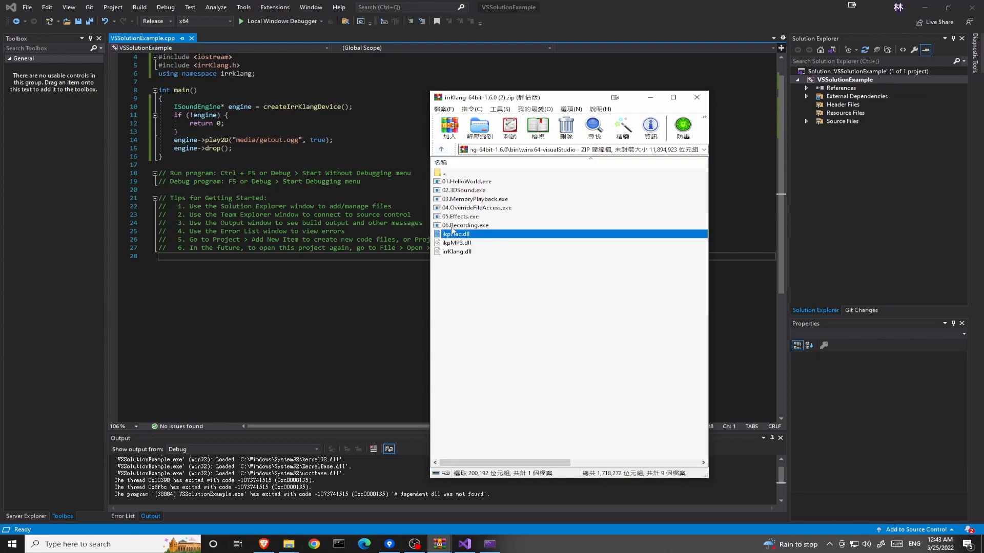
click(456, 251)
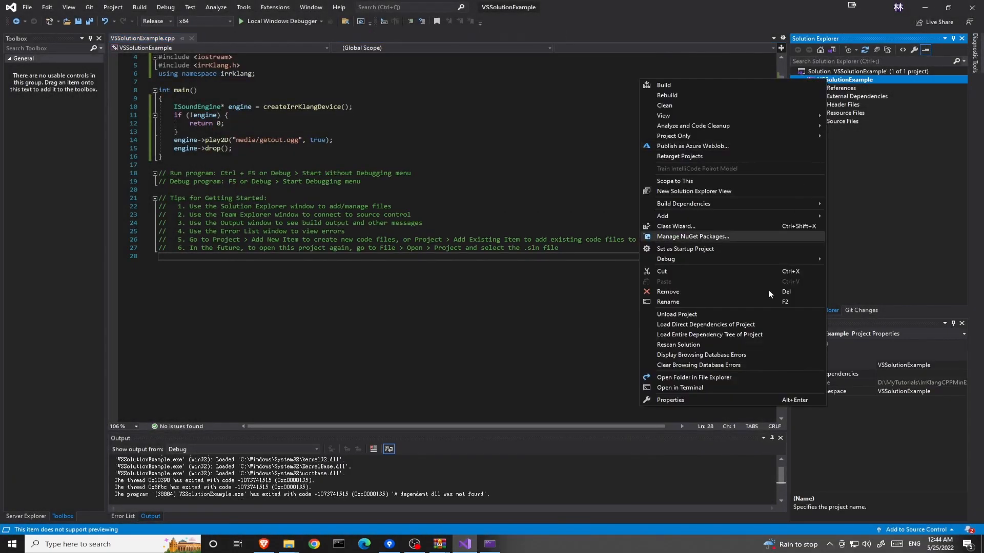
Run the program again from Visual Studio after adding the DLLs.
click(694, 377)
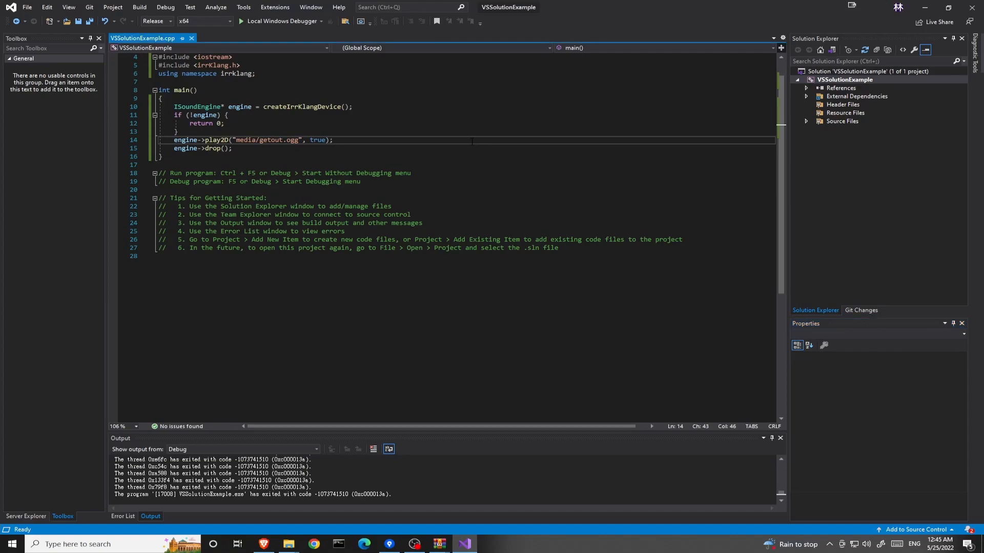
Insert an empty while (true) { } loop between play2D and engine->drop().
text(while (true)
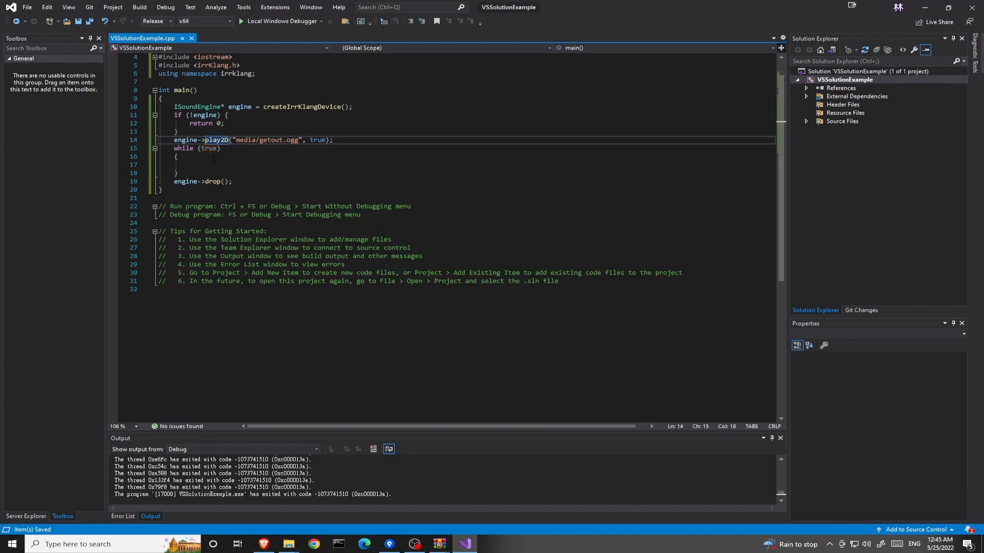
click(205, 165)
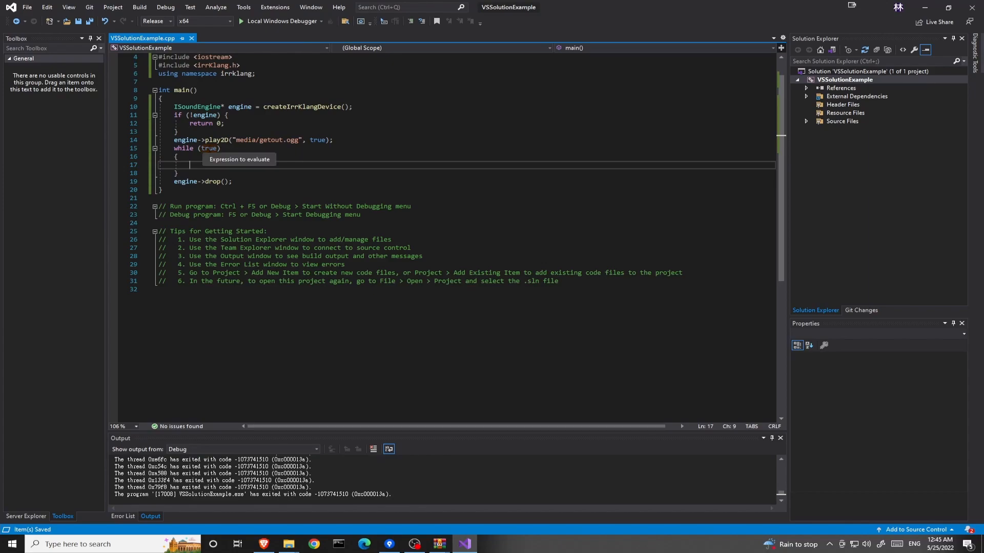
click(232, 181)
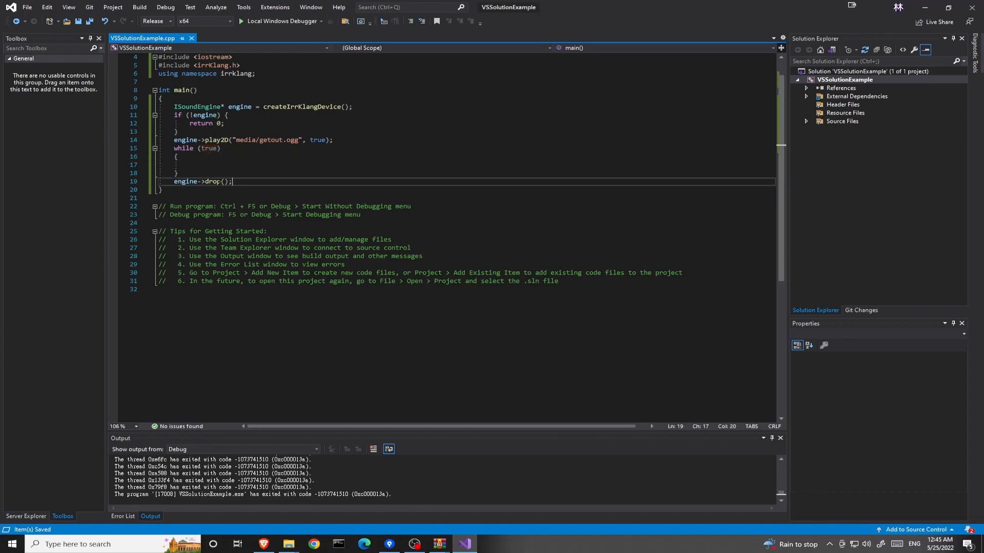
double_click(212, 181)
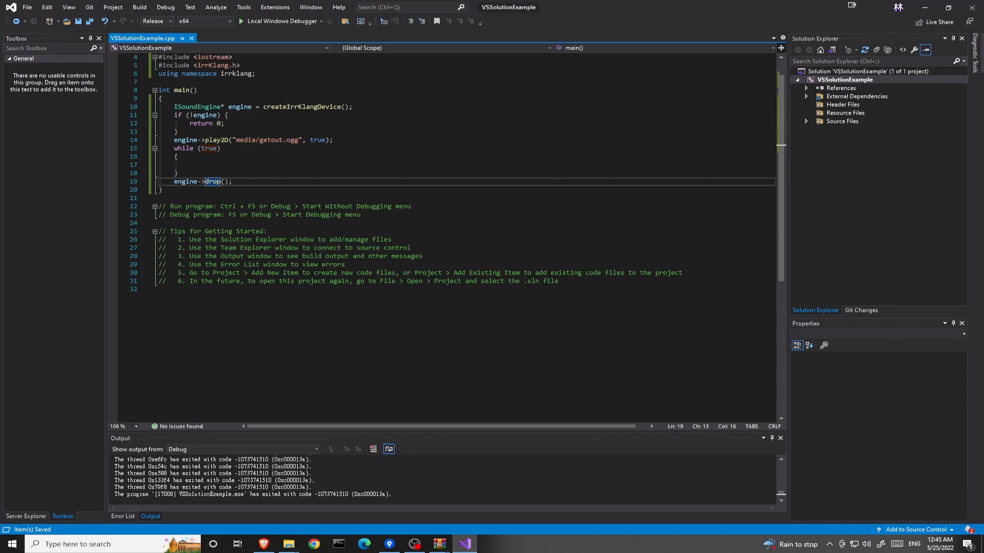
mouse_move(280, 21)
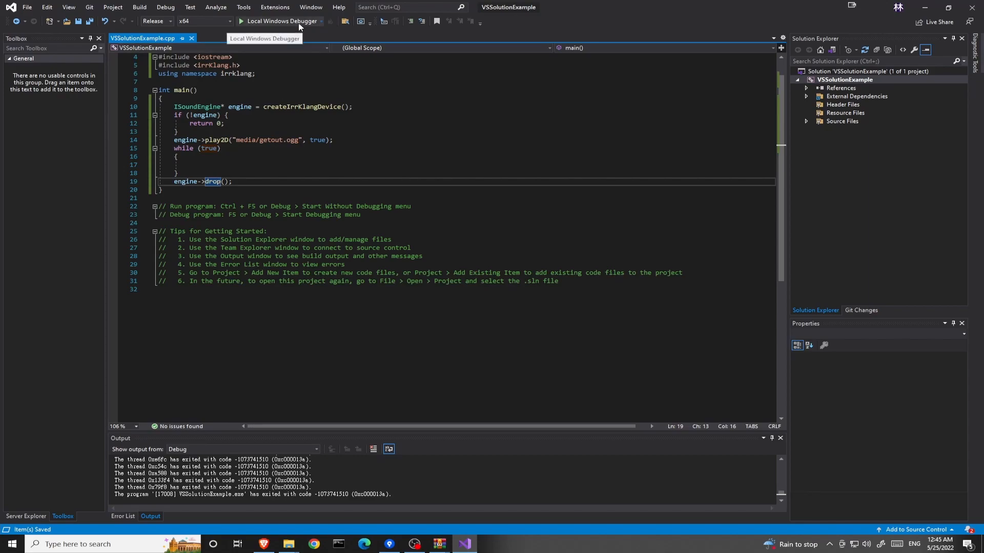